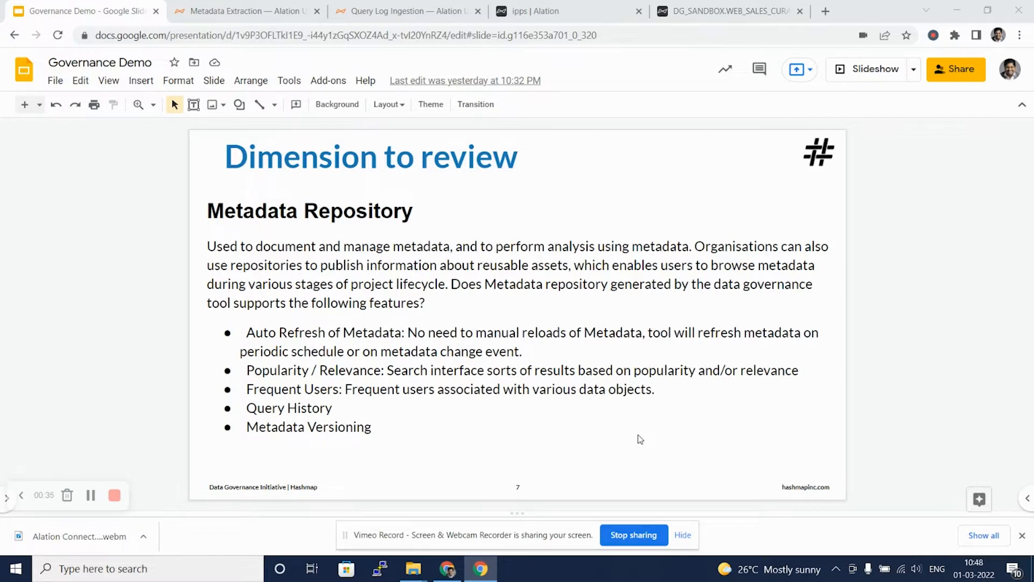
mouse_move(131, 506)
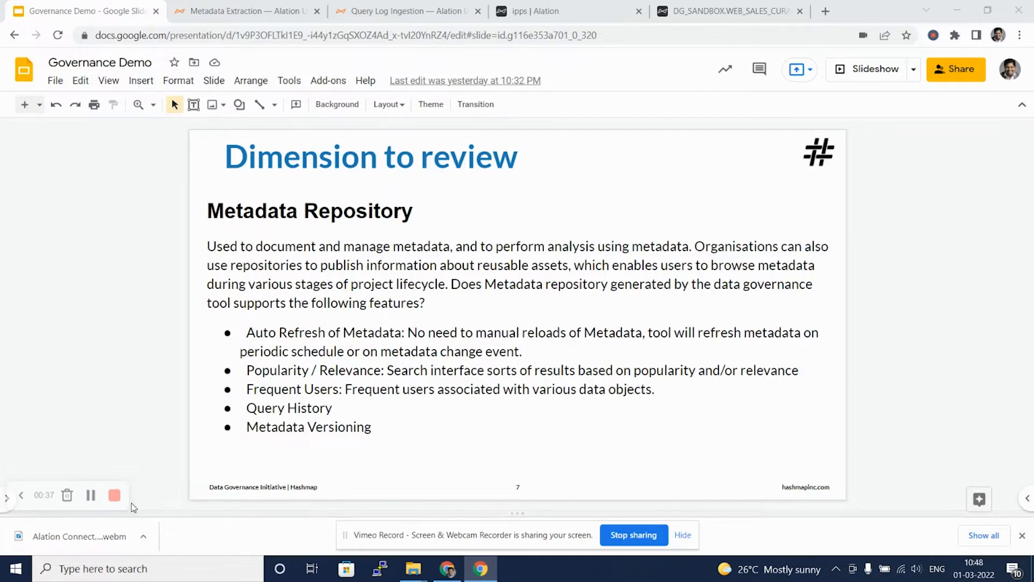
Step: Switch from the Google Slides Metadata Repository slide to the Alation CUSTOMER table page
left_click(725, 11)
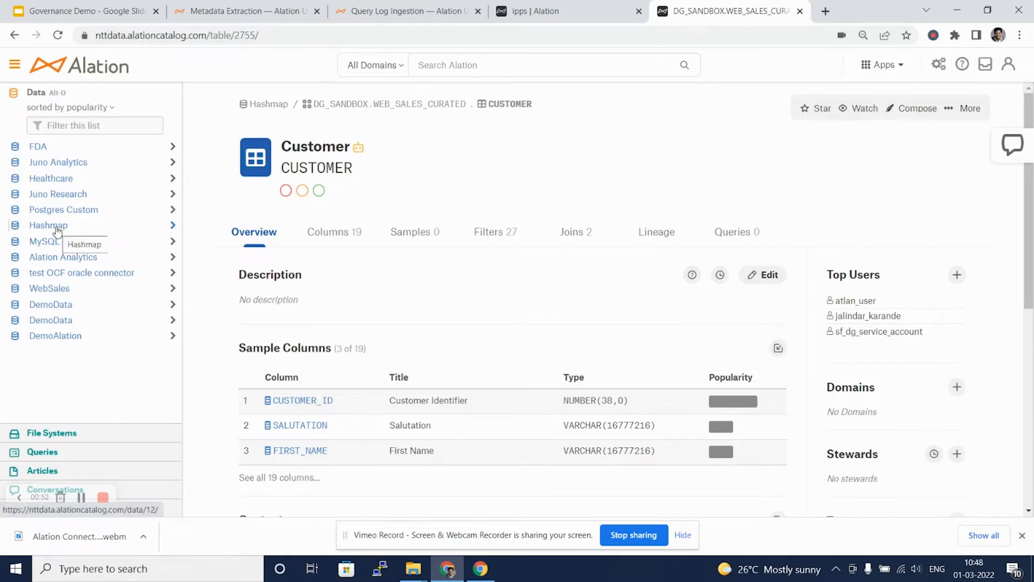
Step: Open the Hashmap data source and its settings showing the Access tab with one admin
left_click(48, 225)
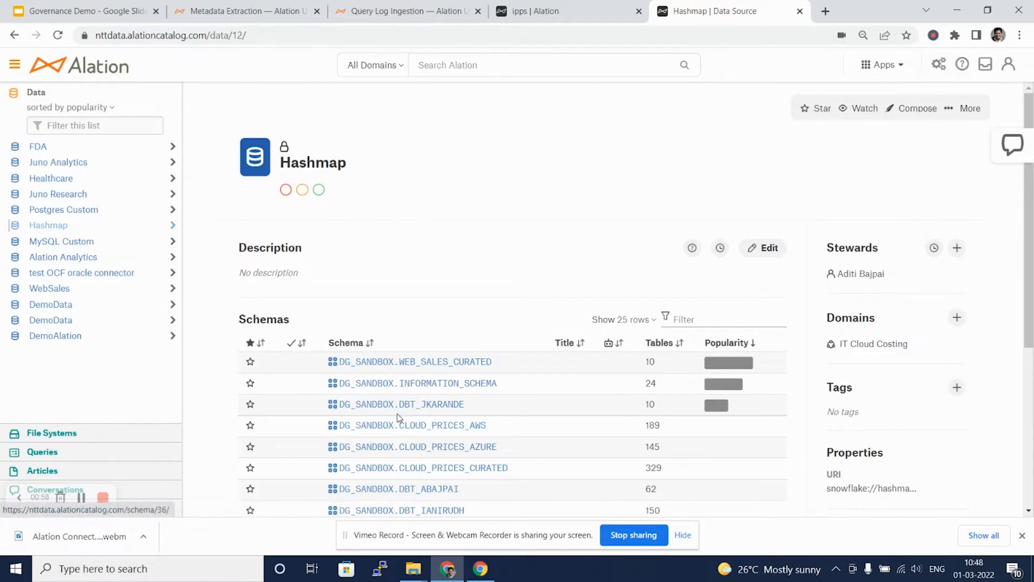
left_click(970, 108)
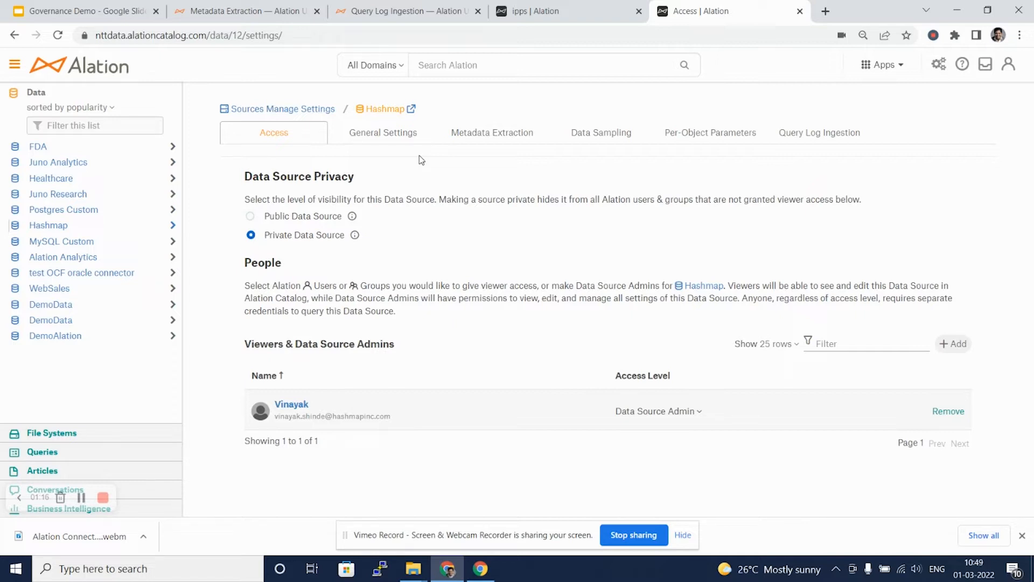
mouse_move(491, 133)
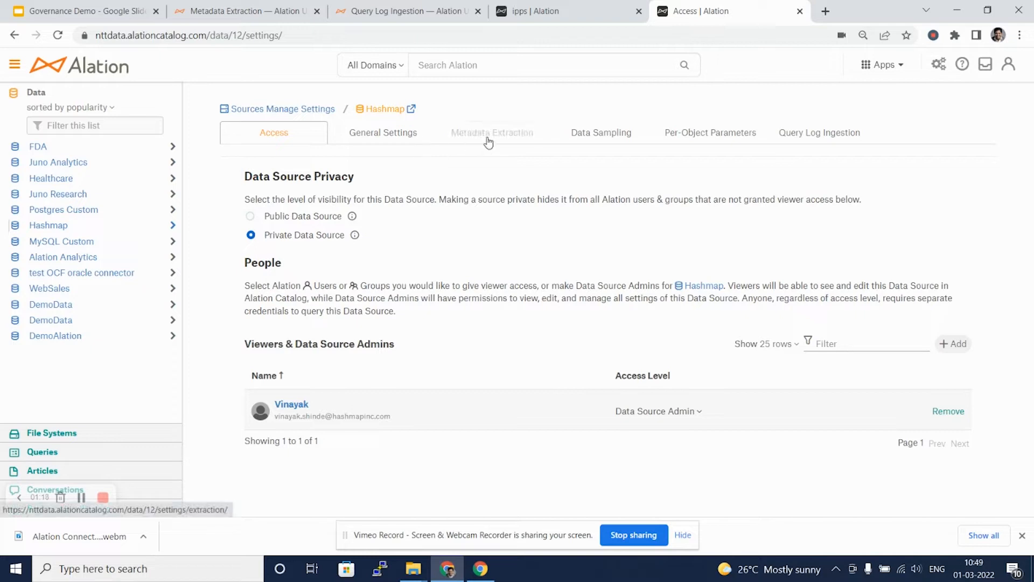
Step: Check Hashmap's automatic extraction schedule, leave it disabled, and list All Schemas for selective extraction
left_click(486, 133)
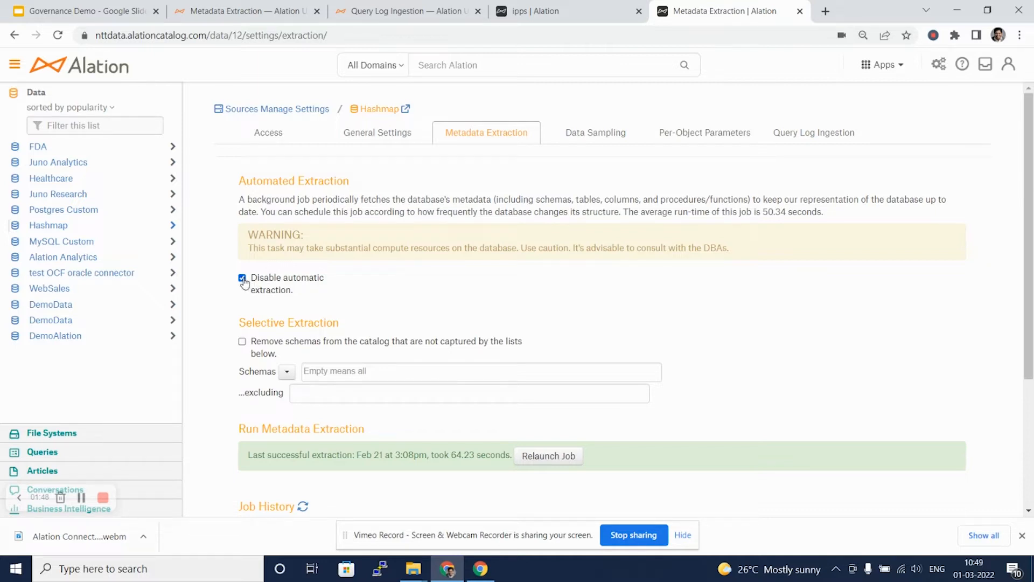
left_click(242, 278)
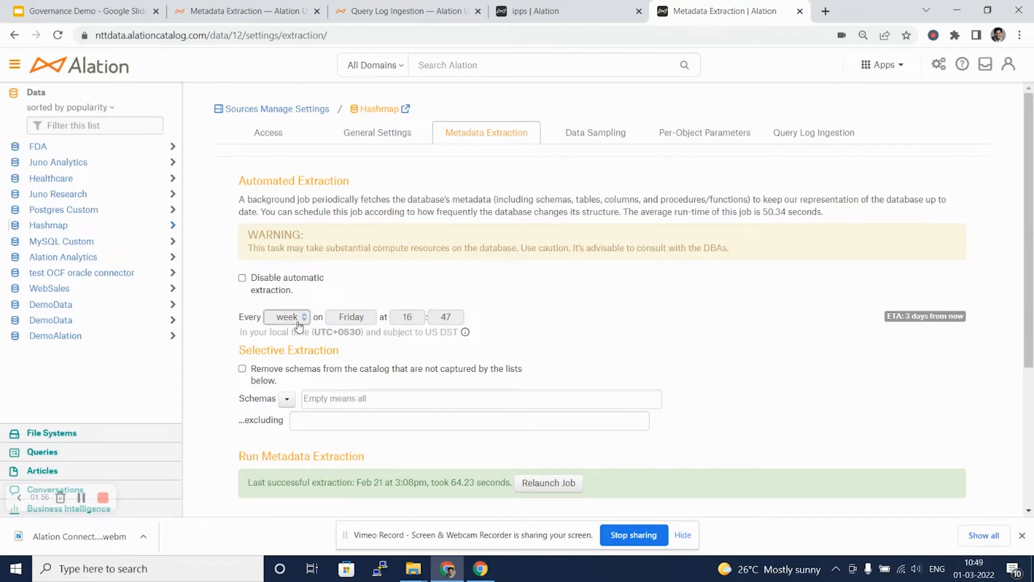
left_click(287, 317)
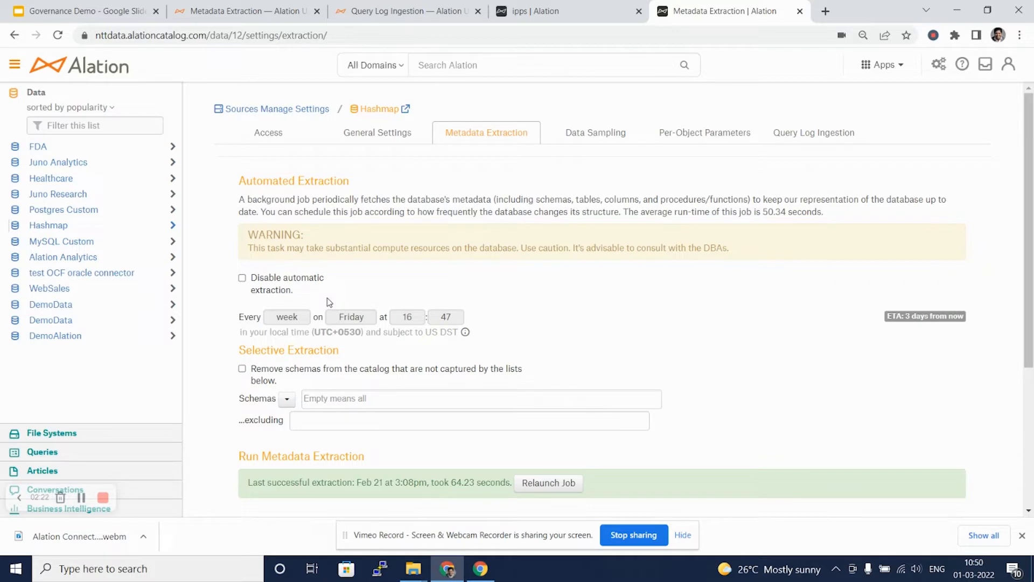
mouse_move(257, 293)
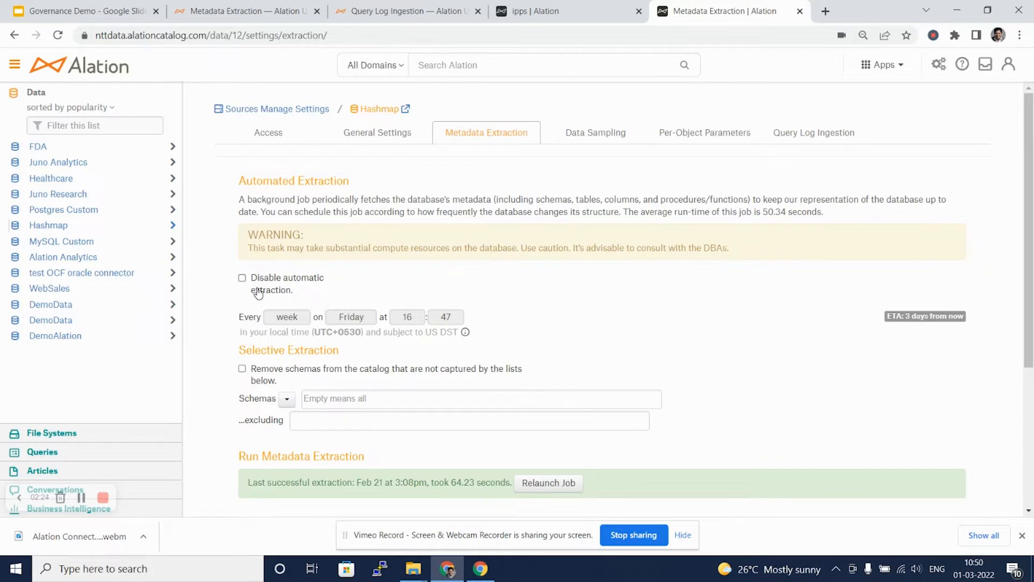
left_click(243, 278)
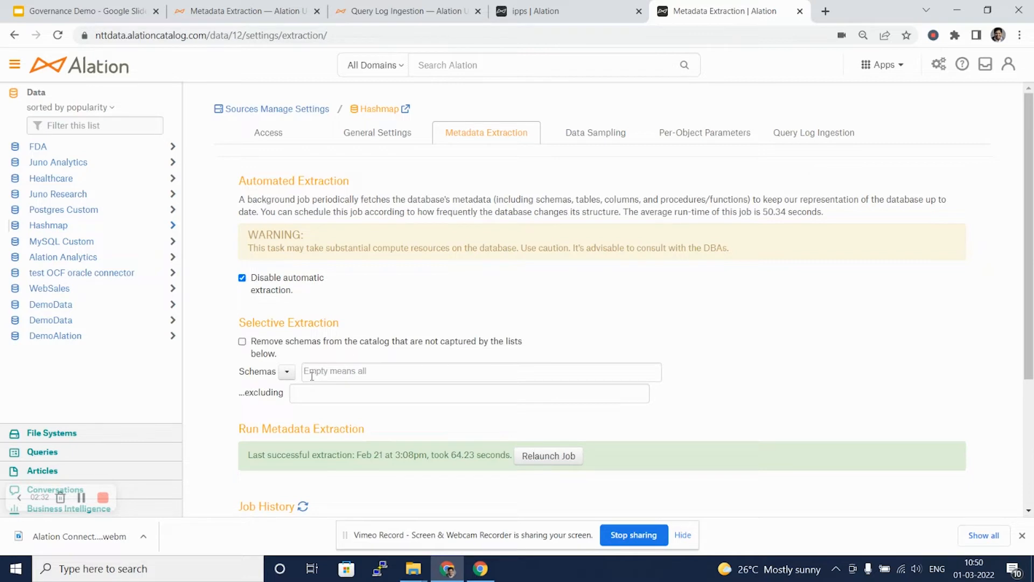
left_click(286, 371)
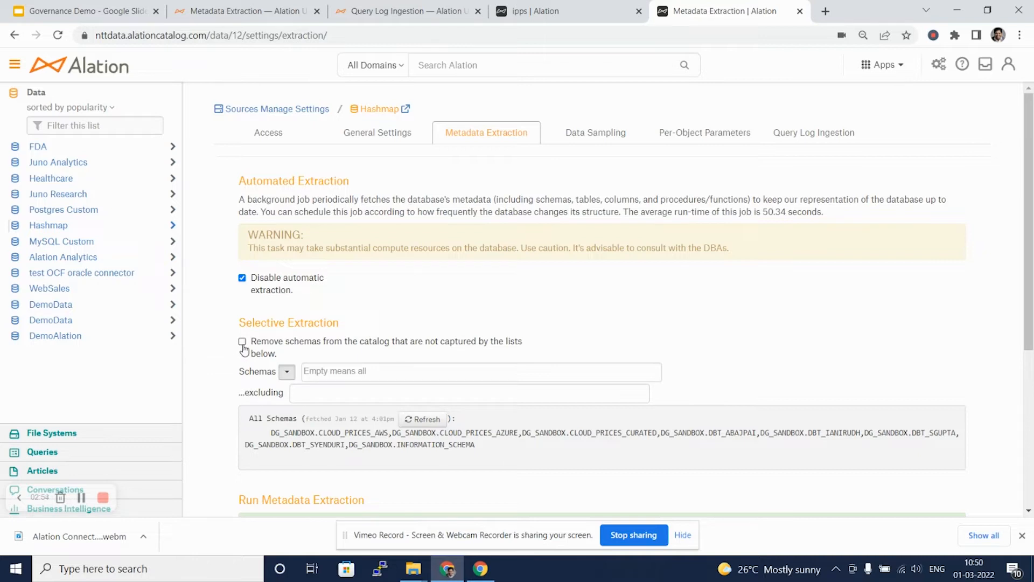
Step: Bring the Run Metadata Extraction and Job History sections into view, all runs succeeded
left_click(243, 342)
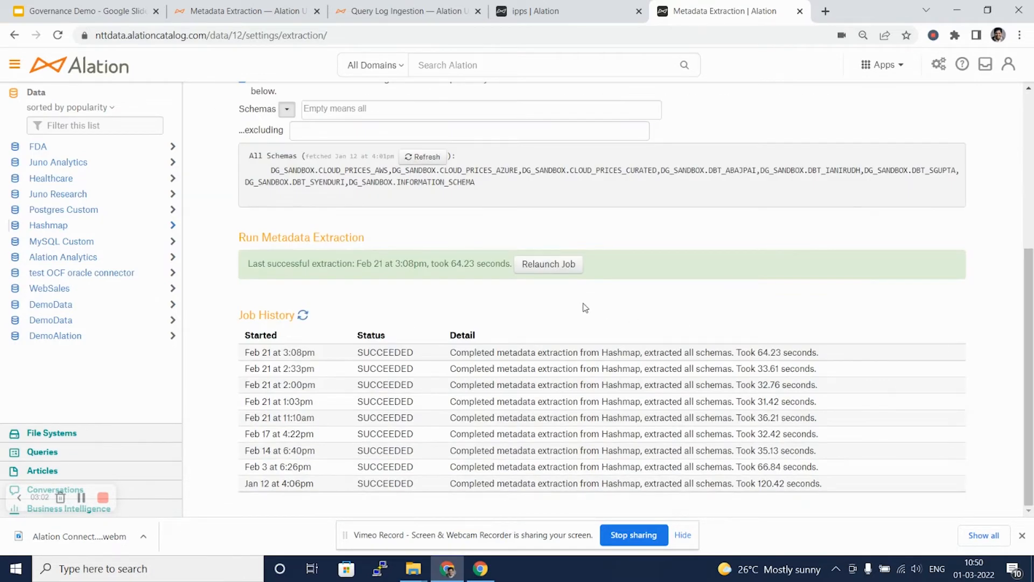
mouse_move(473, 311)
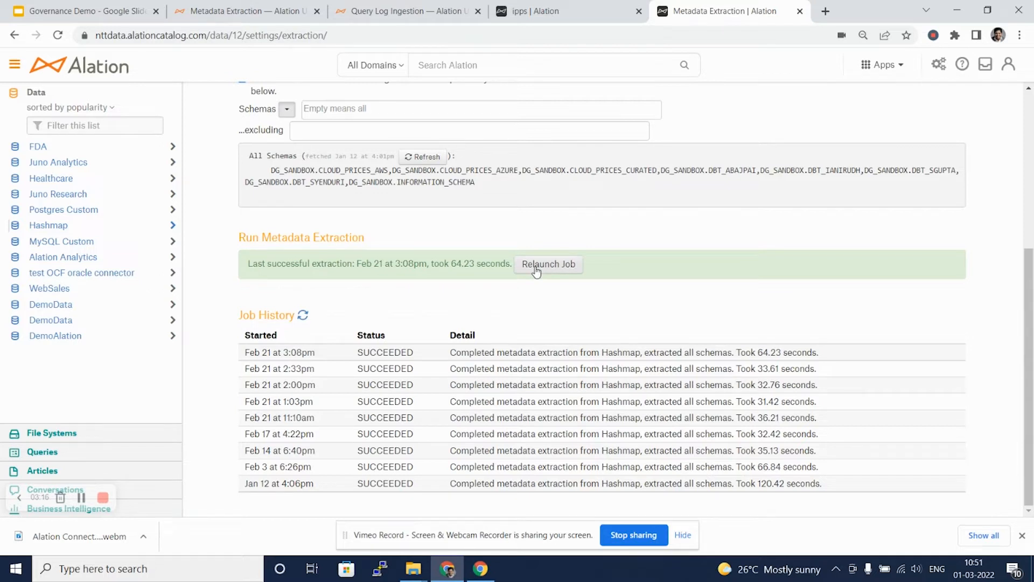
mouse_move(654, 383)
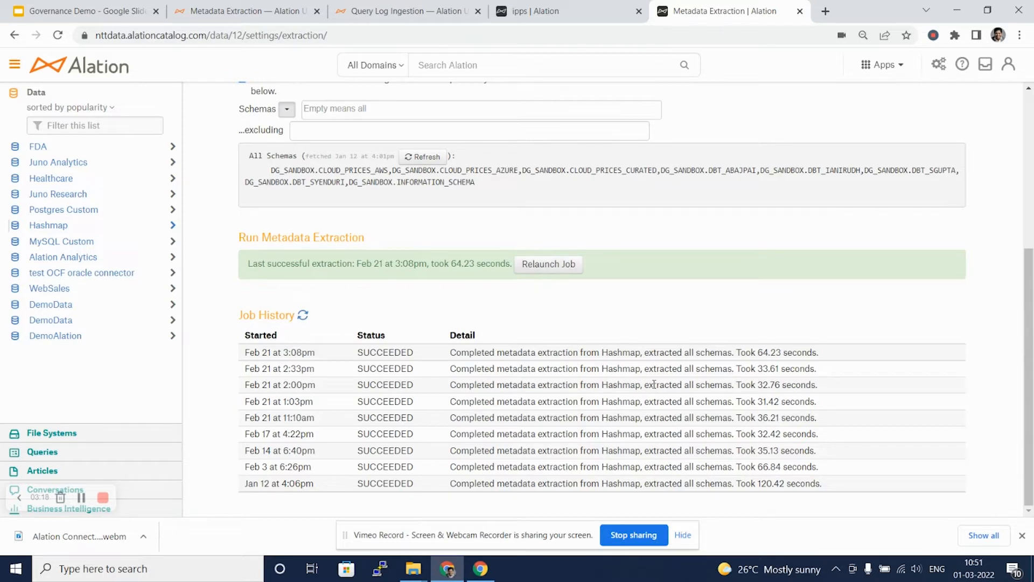
mouse_move(763, 494)
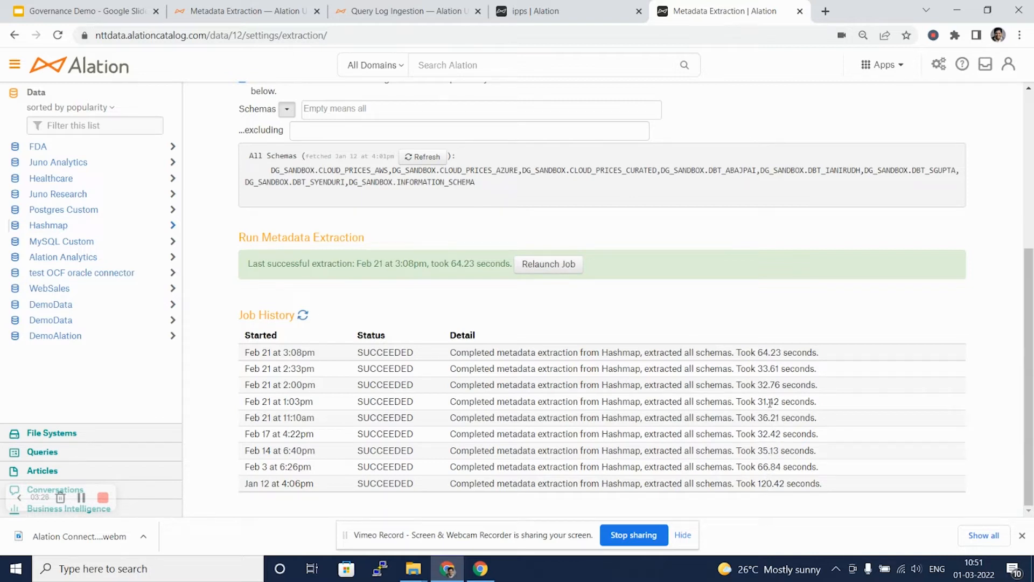
mouse_move(767, 388)
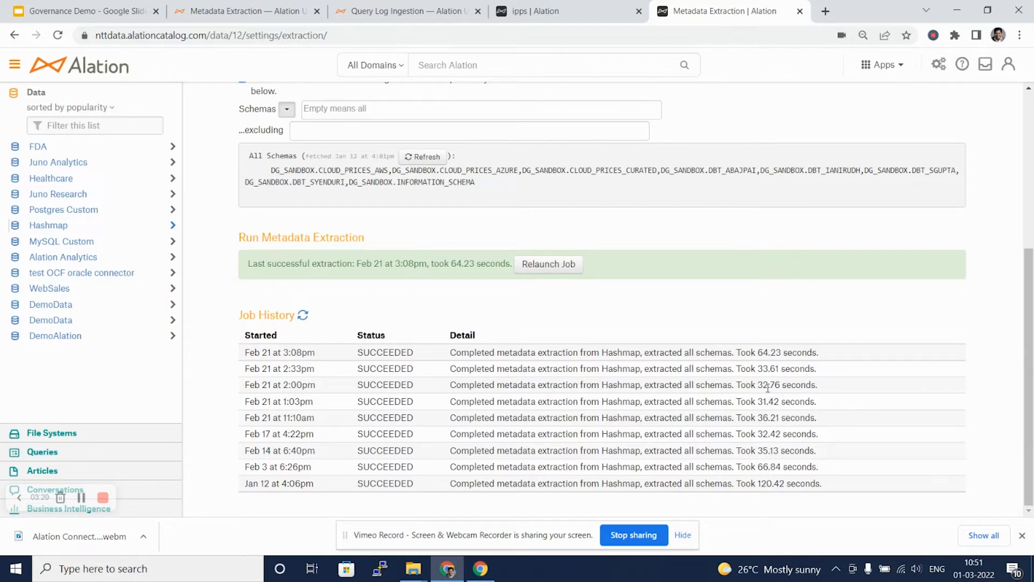
mouse_move(222, 441)
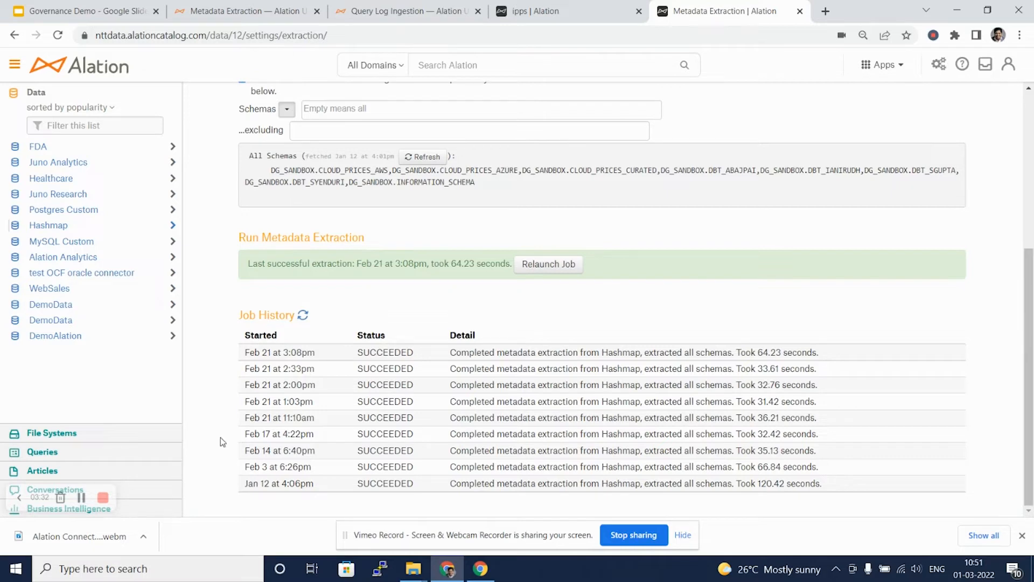
Step: Review Hashmap's Data Sampling schedule and sample size, leaving automatic sampling off with all tables sampled
left_click(595, 133)
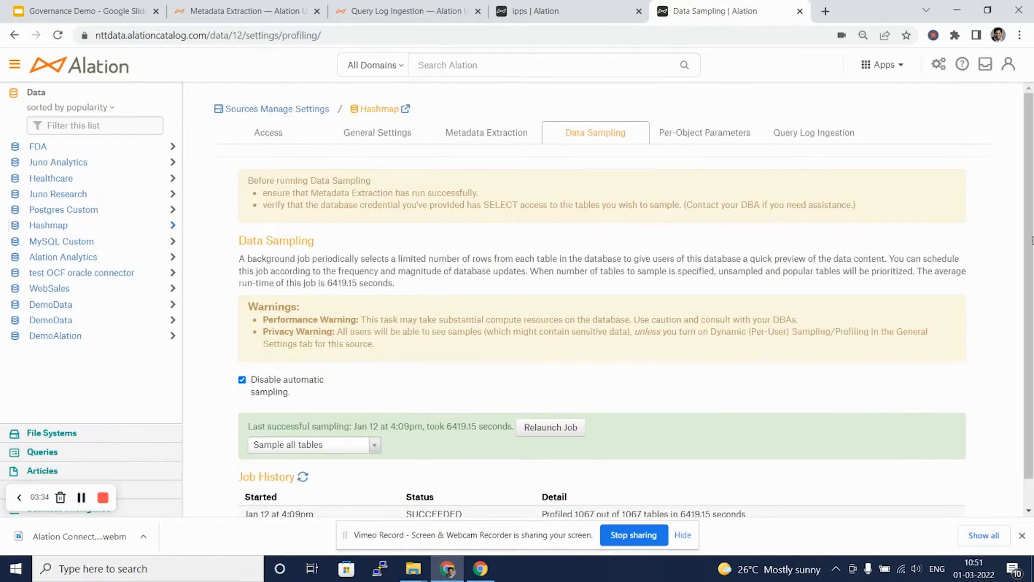
mouse_move(610, 164)
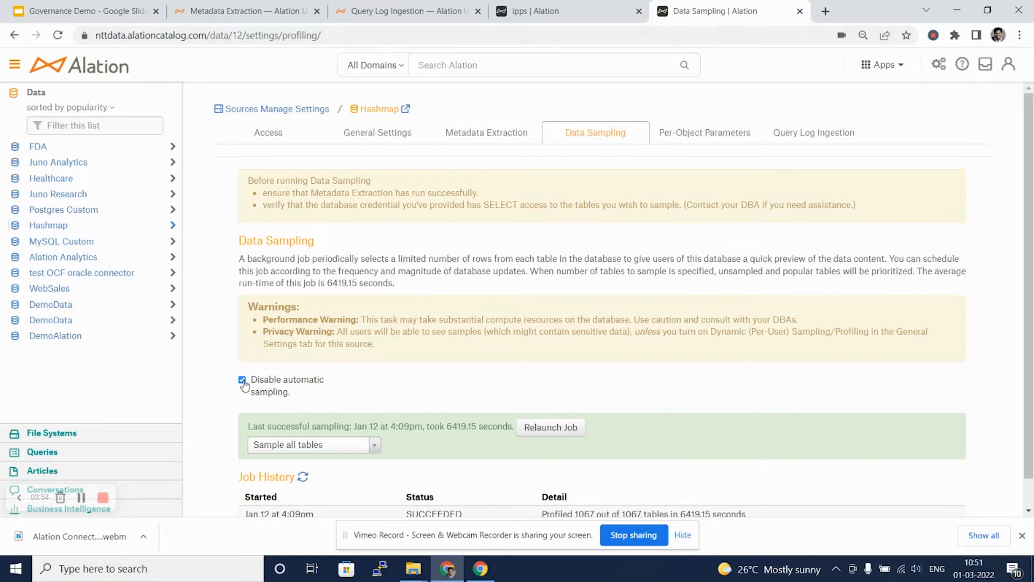
left_click(243, 380)
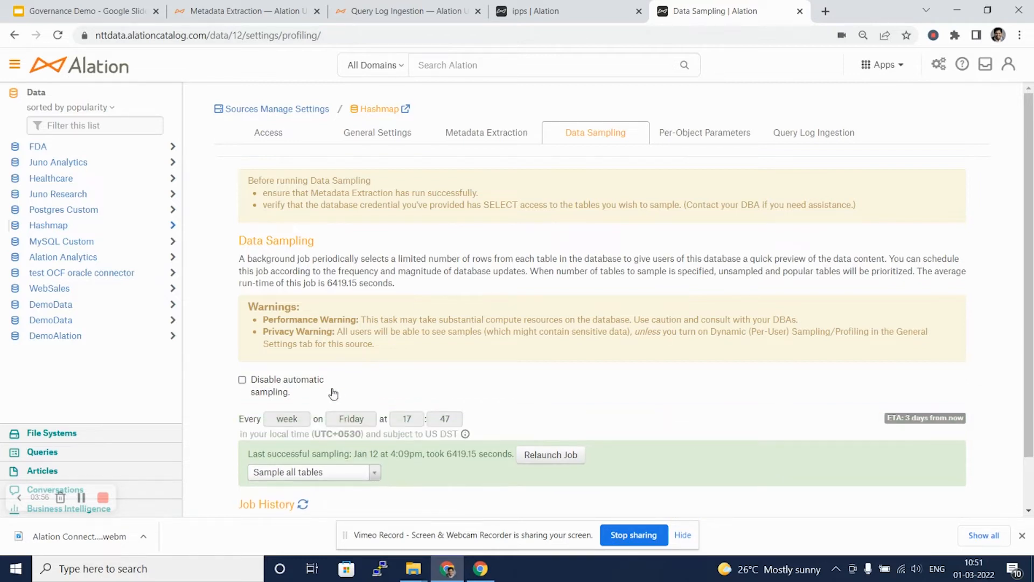
left_click(351, 418)
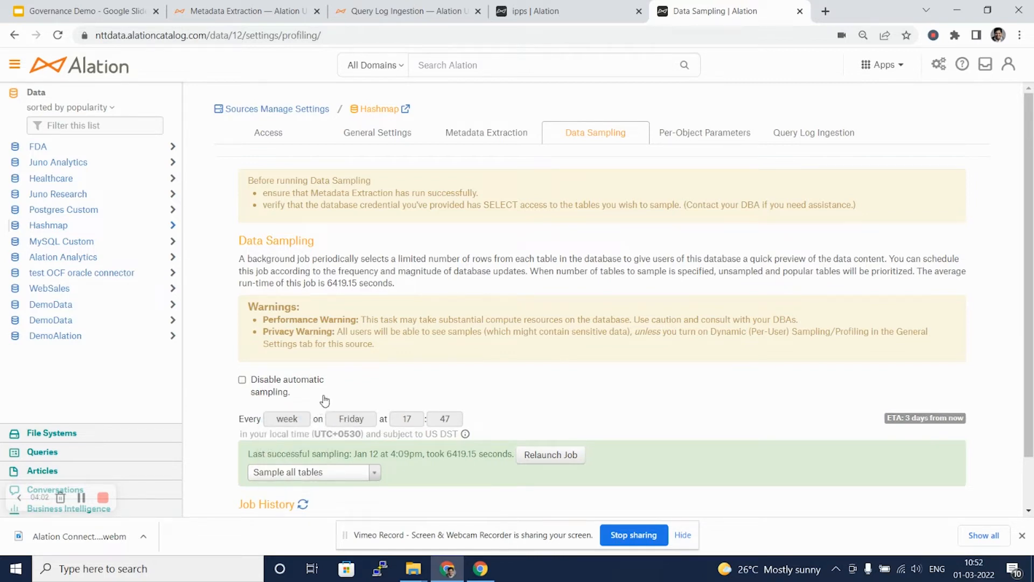
left_click(243, 379)
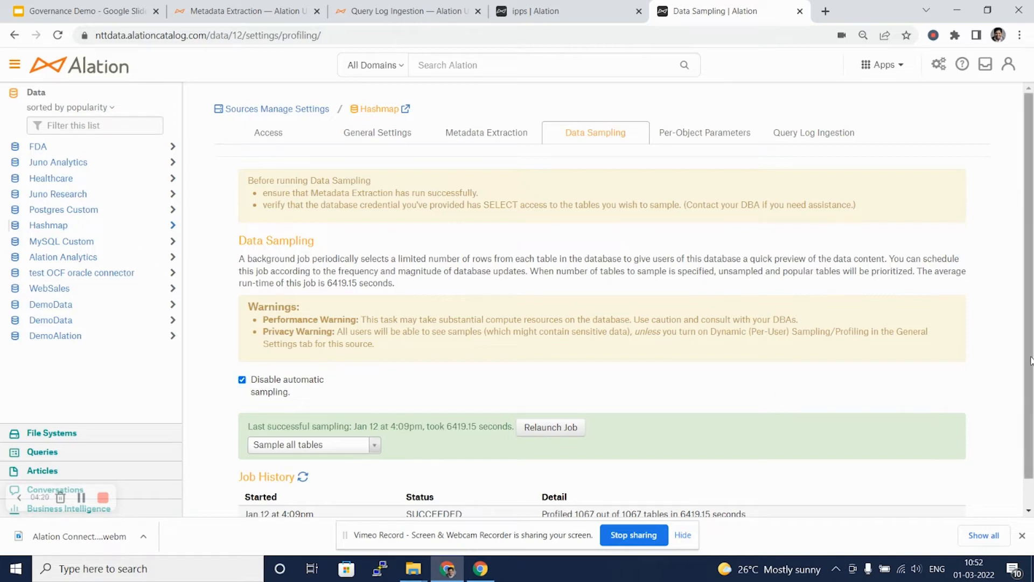
right_click(388, 469)
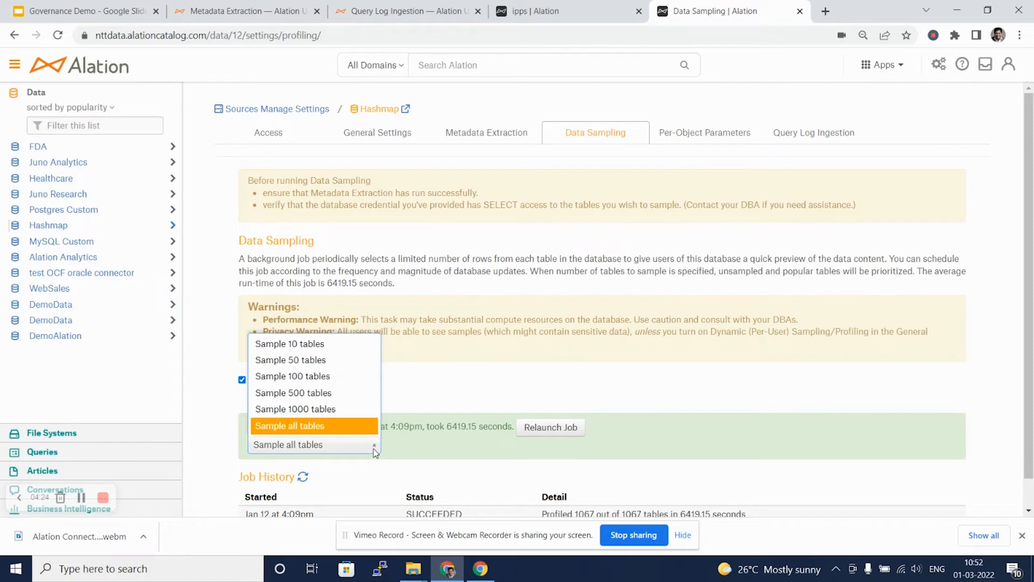
mouse_move(601, 360)
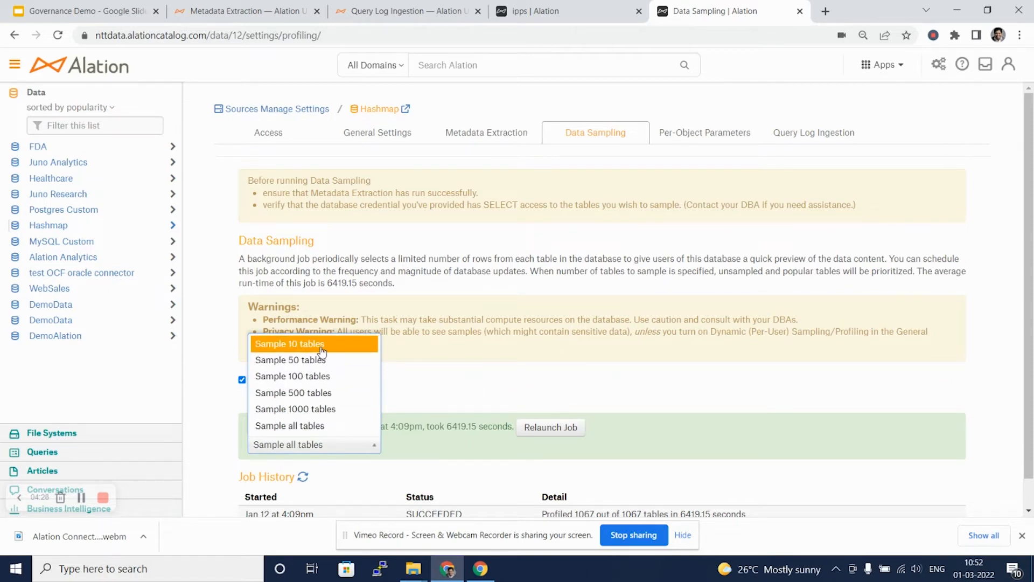
mouse_move(323, 360)
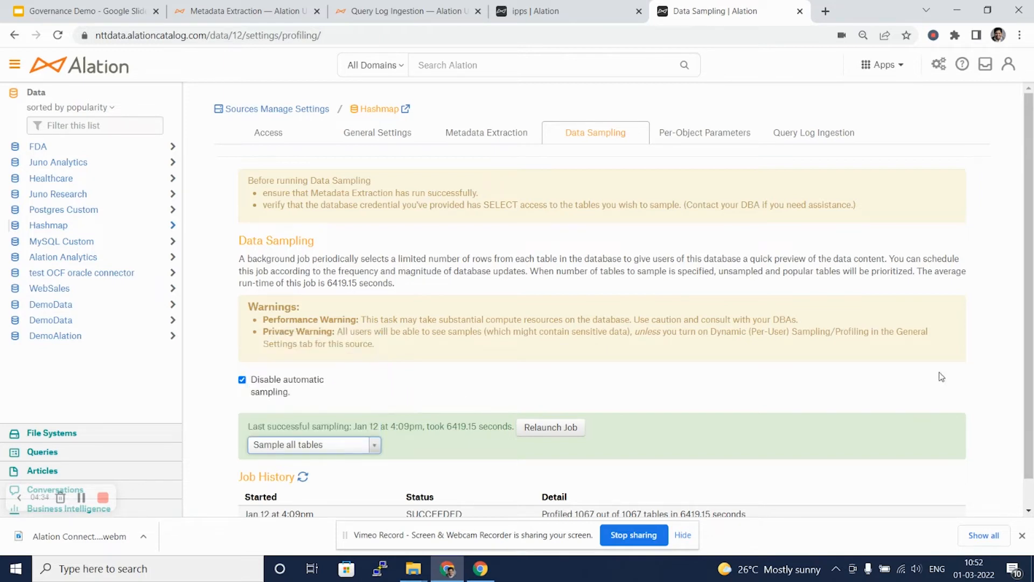
scroll("down", 3)
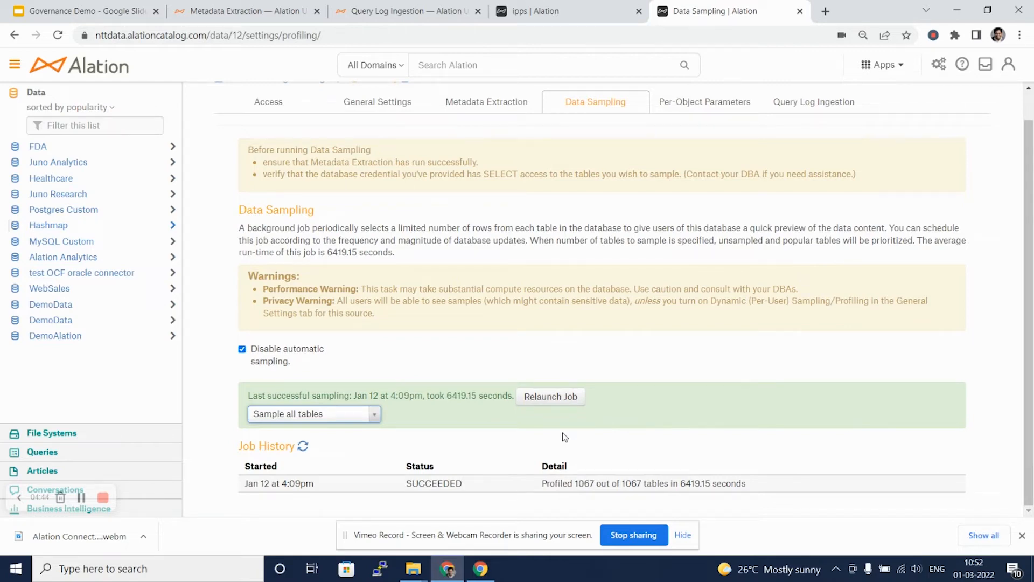
Step: Show Hashmap's Per-Object Parameters listing each schema's browsable, sampling and row-limit settings
left_click(704, 101)
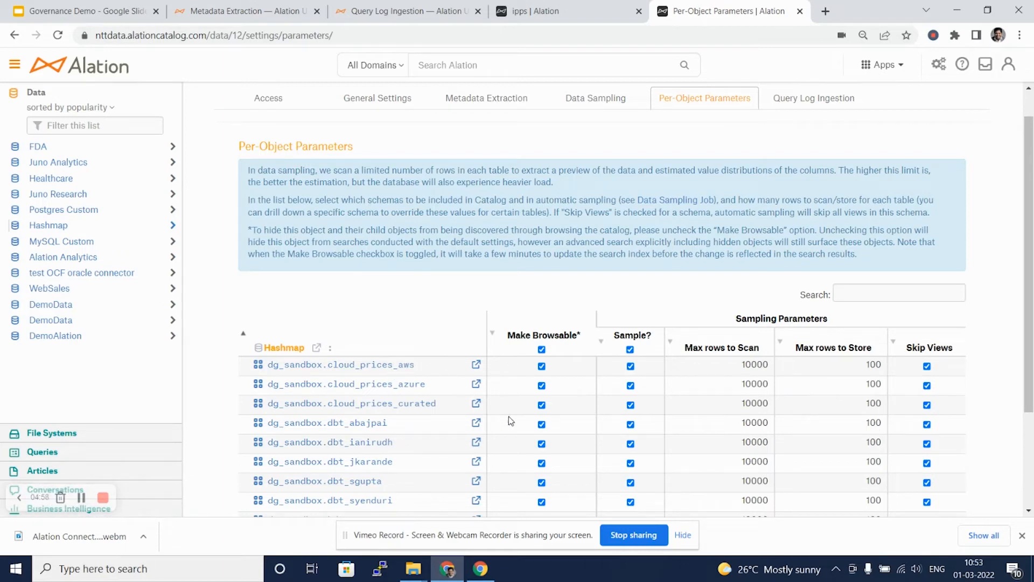
mouse_move(596, 357)
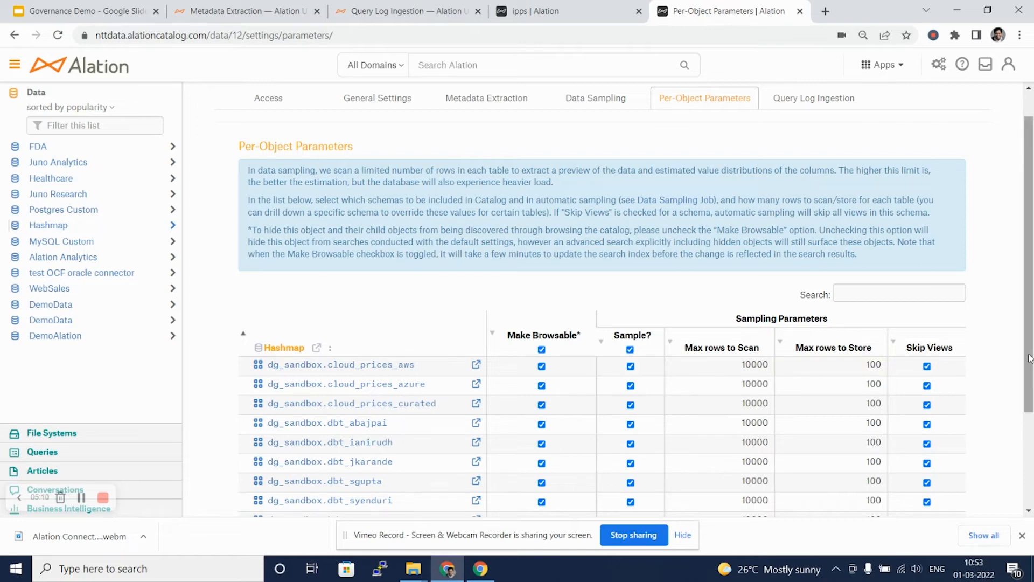
scroll("down", 3)
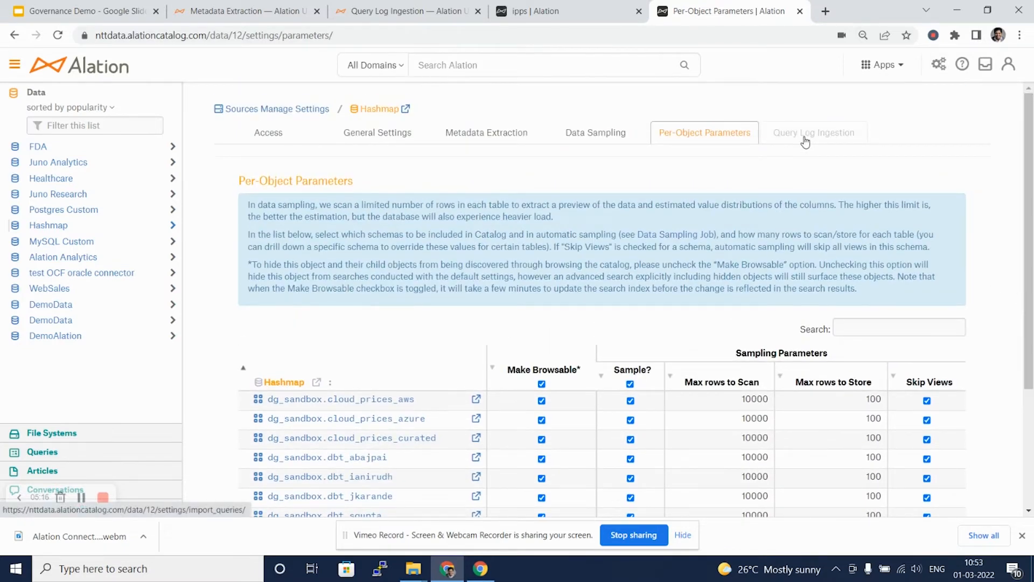
Step: Show Hashmap's Query Log Ingestion date range, Preview/Import controls and succeeded job history
left_click(814, 133)
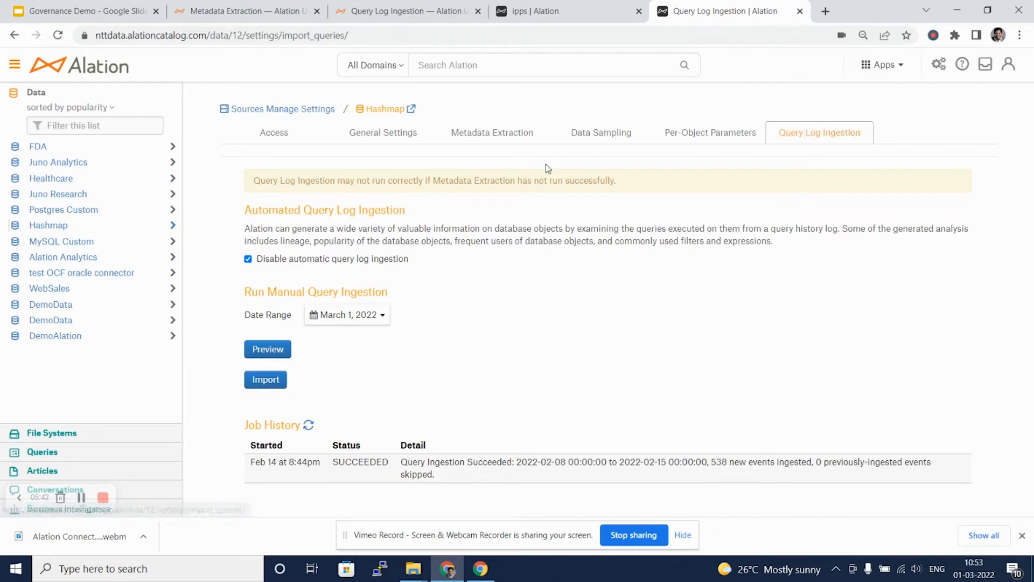
mouse_move(315, 347)
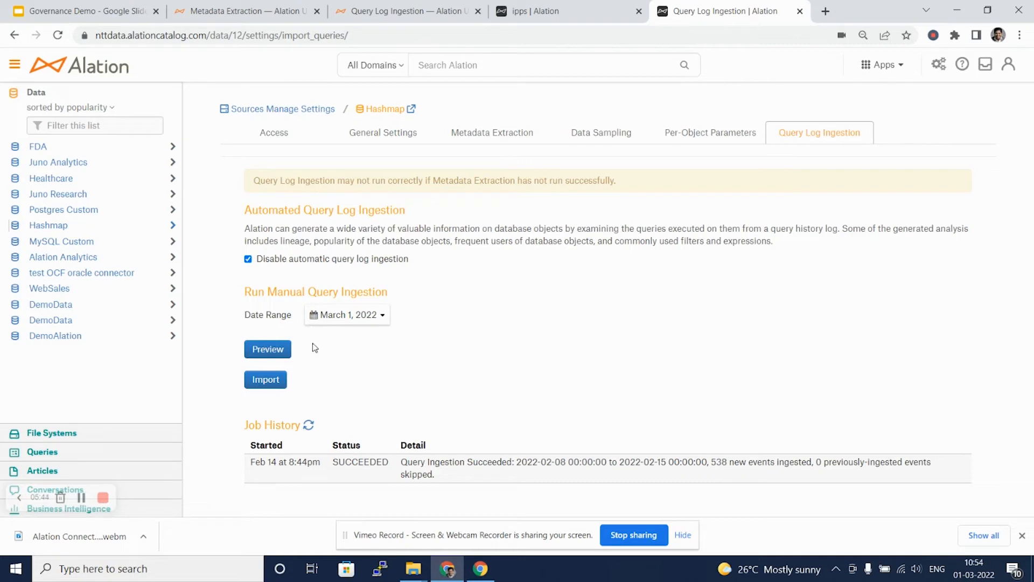
mouse_move(105, 475)
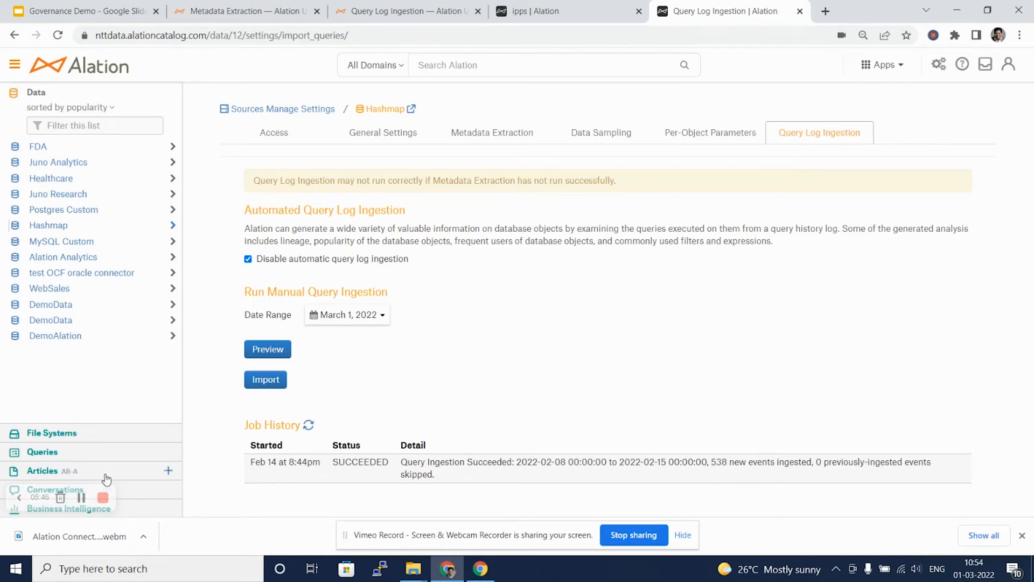
mouse_move(81, 498)
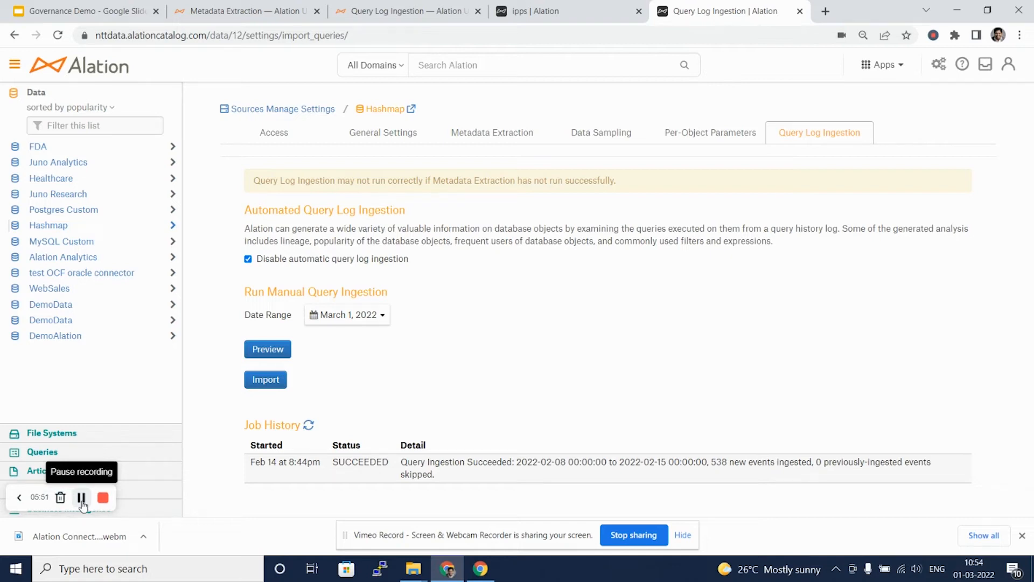
mouse_move(684, 154)
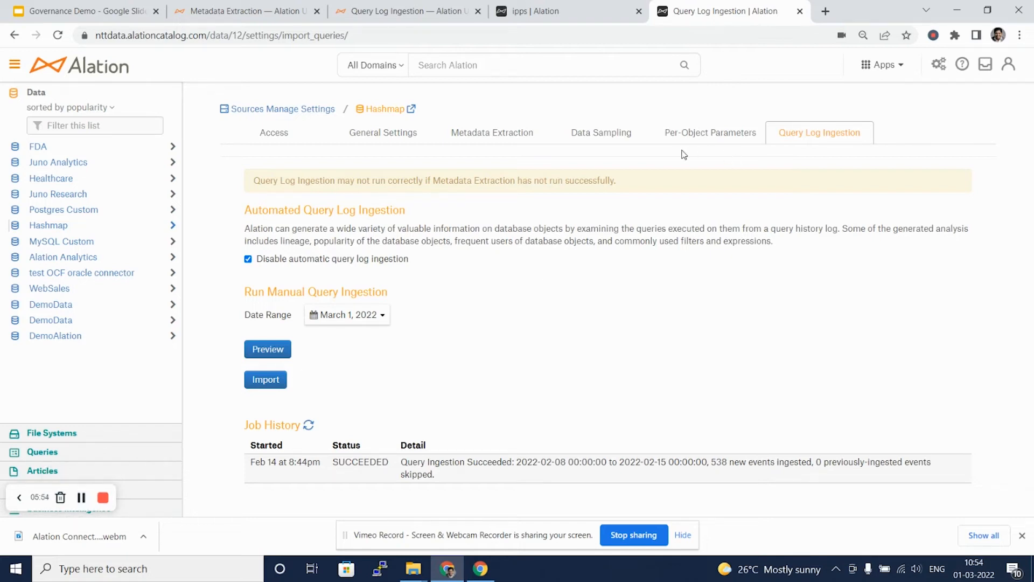
mouse_move(669, 154)
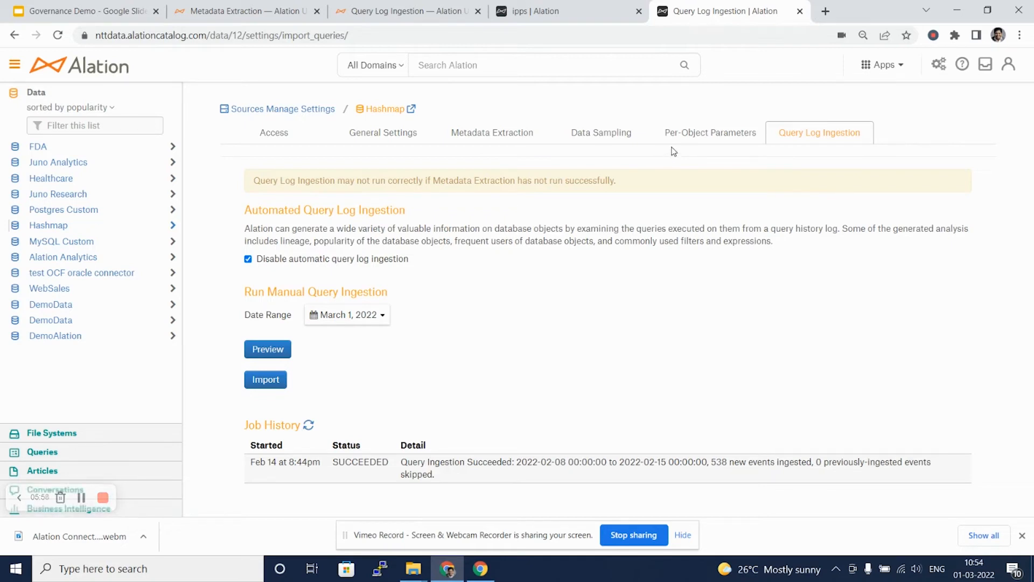
mouse_move(492, 136)
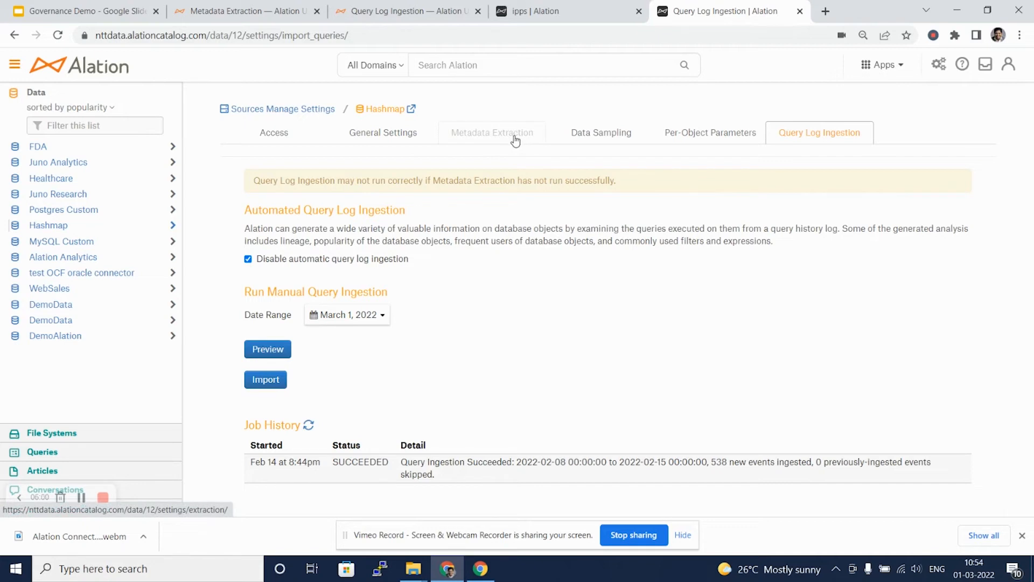
Step: Revisit Metadata Extraction settings, then return to the Hashmap data source overview page
left_click(487, 133)
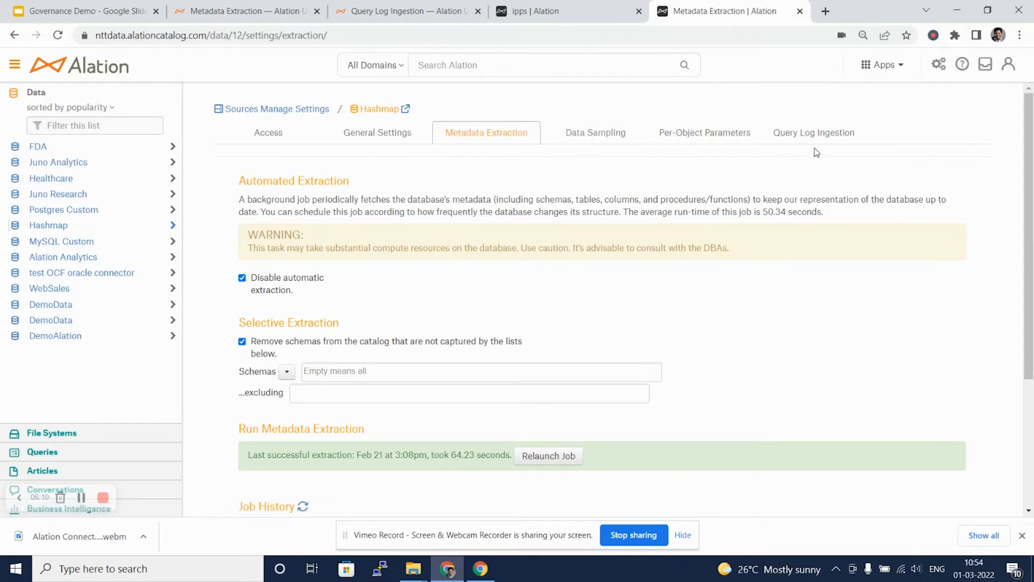
left_click(380, 109)
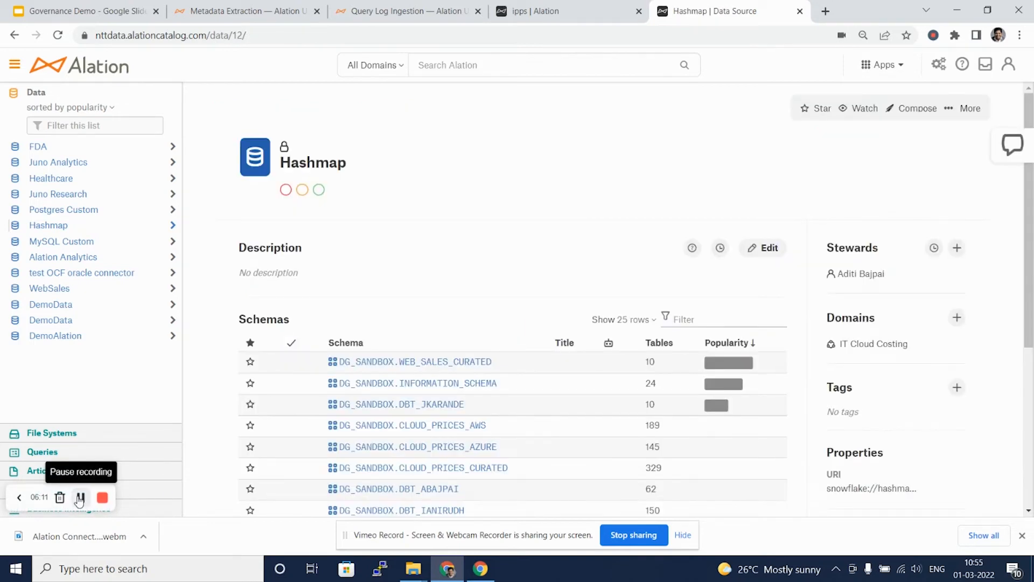
mouse_move(476, 246)
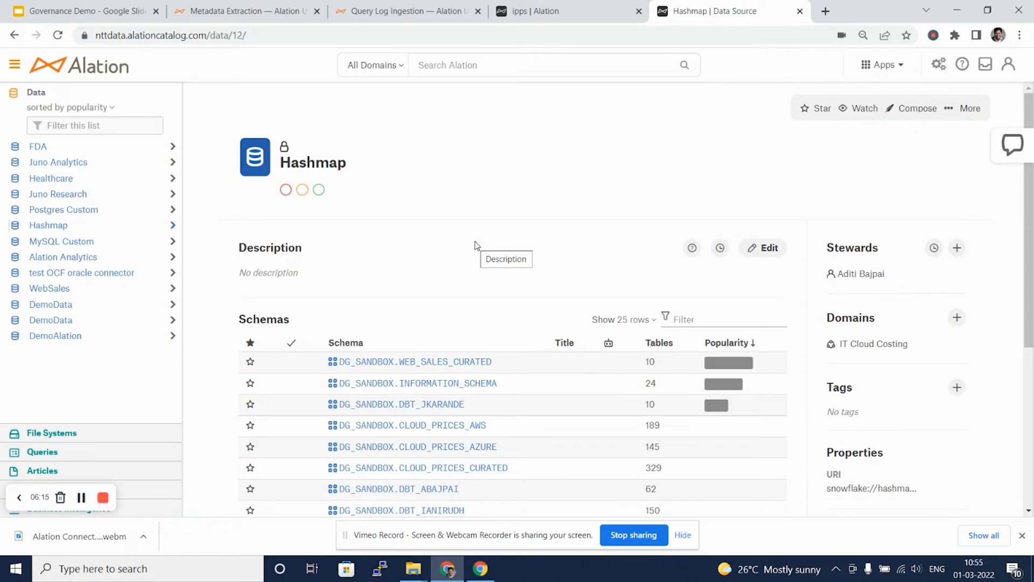
mouse_move(466, 308)
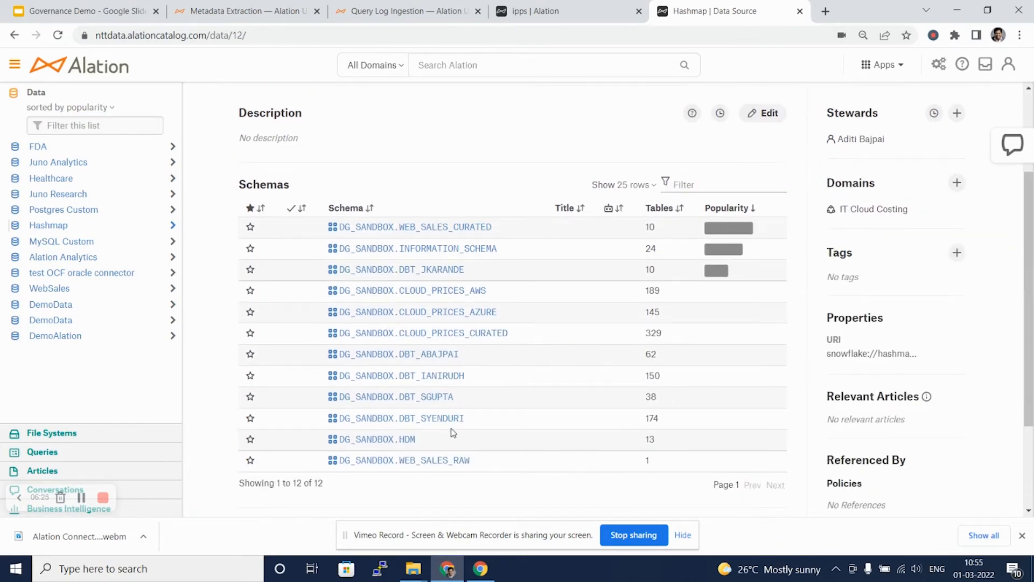
mouse_move(448, 226)
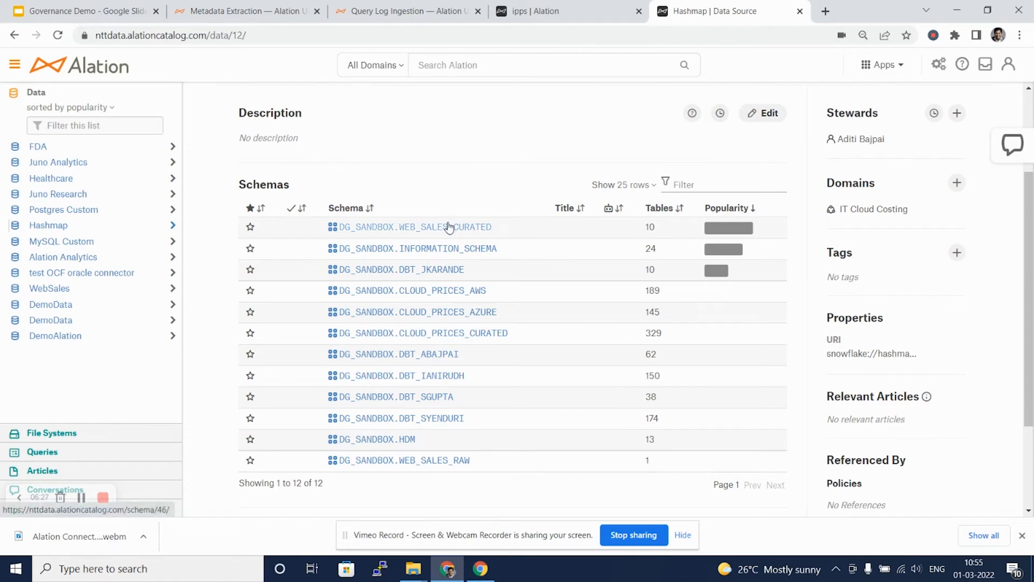
Step: Review the DG_SANDBOX.WEB_SALES_CURATED schema's curated tables, then open the Healthcare data source
left_click(413, 227)
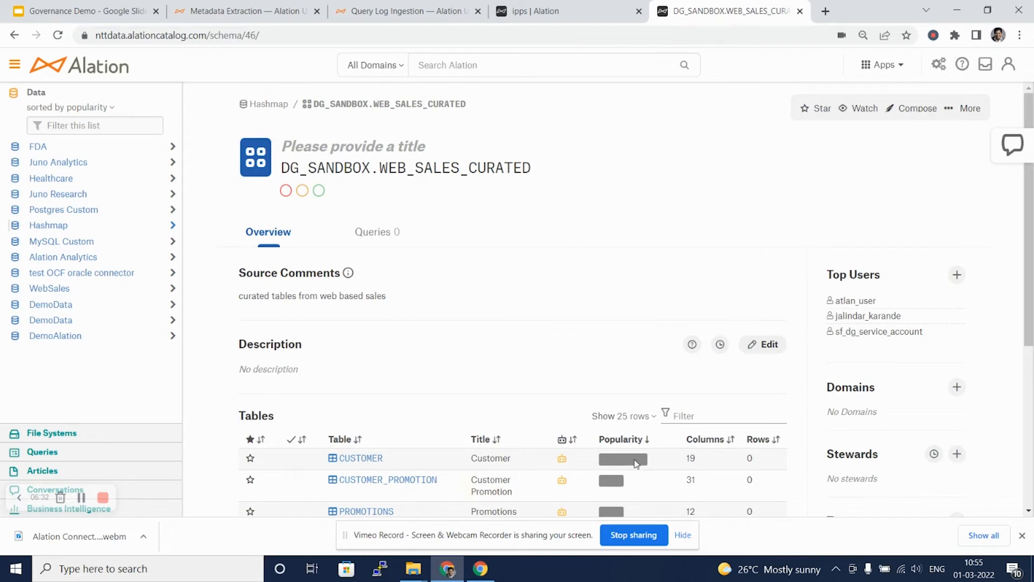
mouse_move(703, 464)
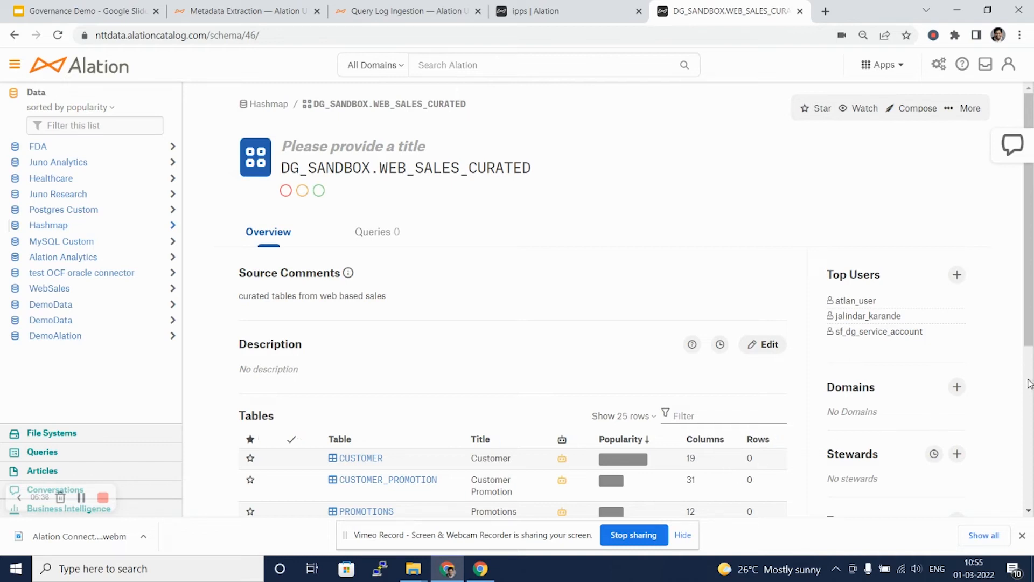
mouse_move(1030, 366)
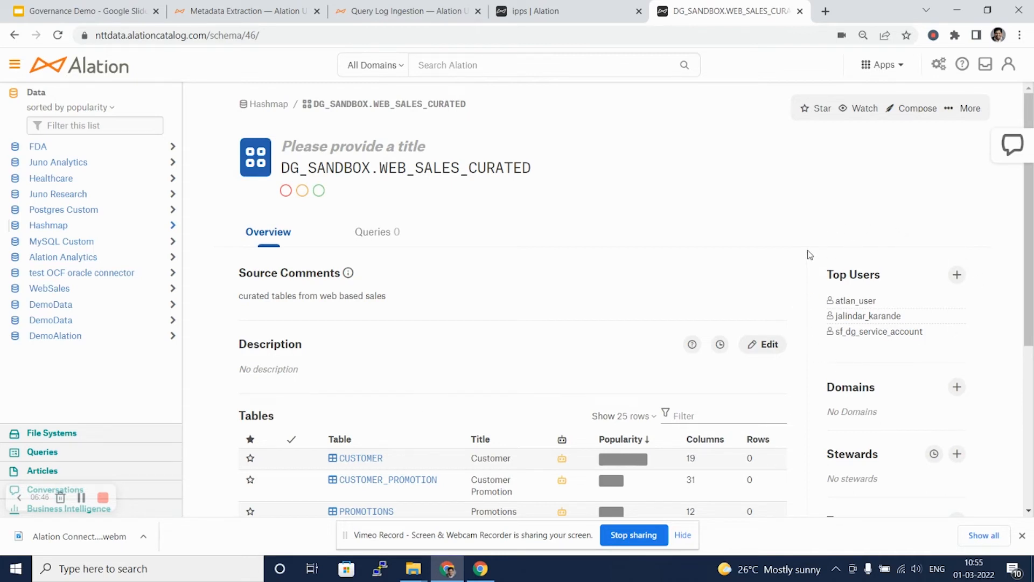
scroll("down", 3)
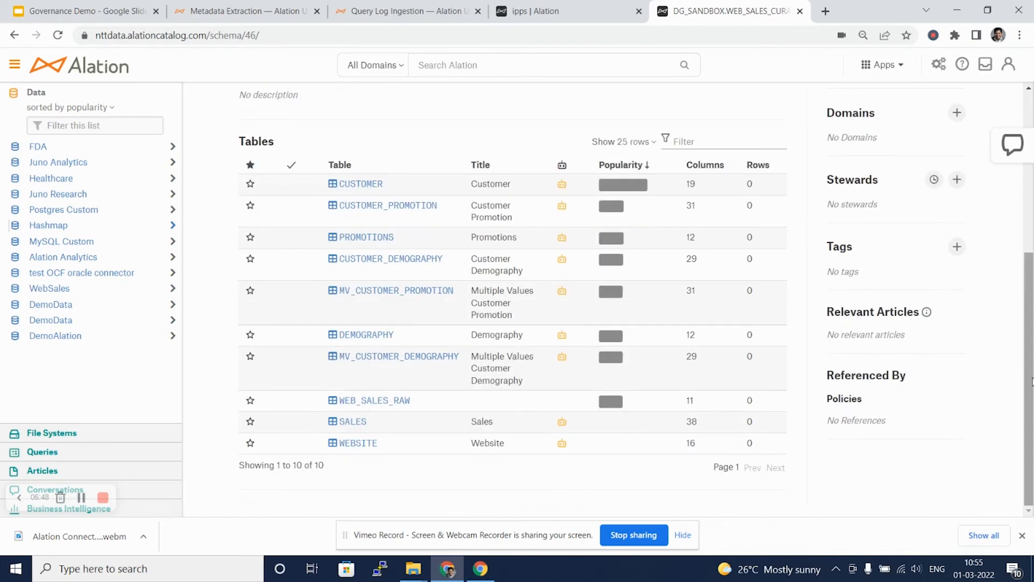
mouse_move(912, 252)
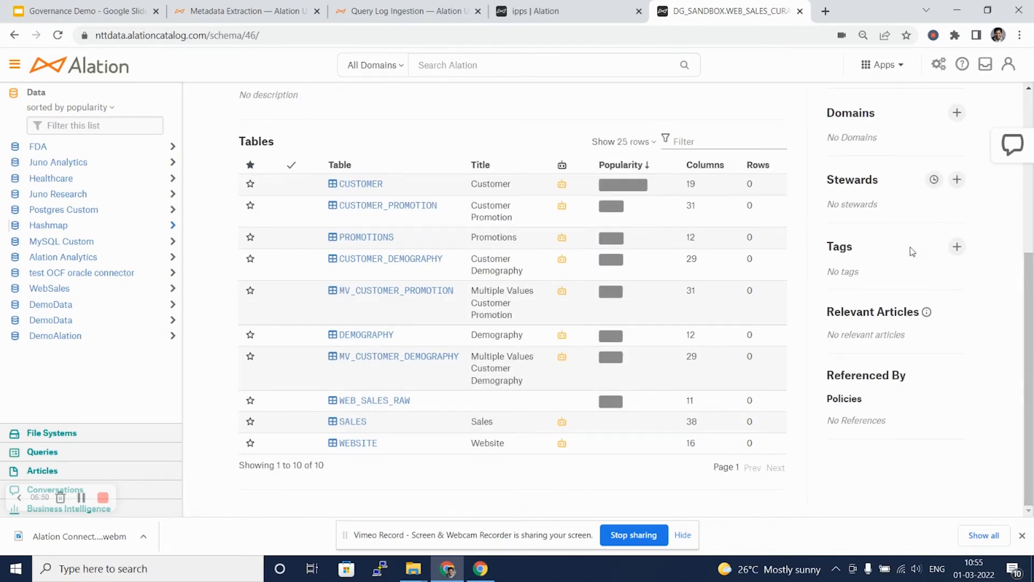
mouse_move(948, 142)
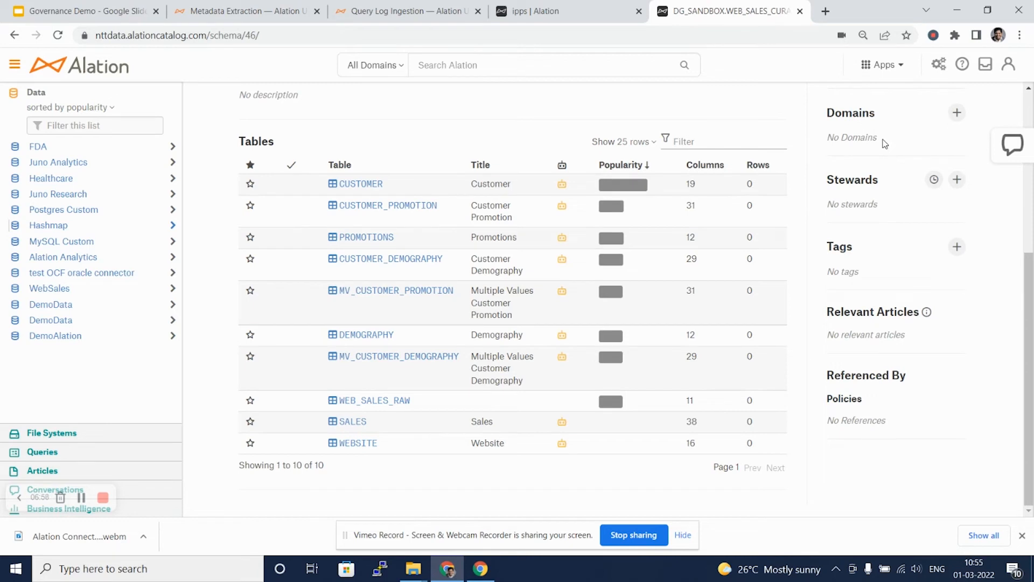
mouse_move(991, 152)
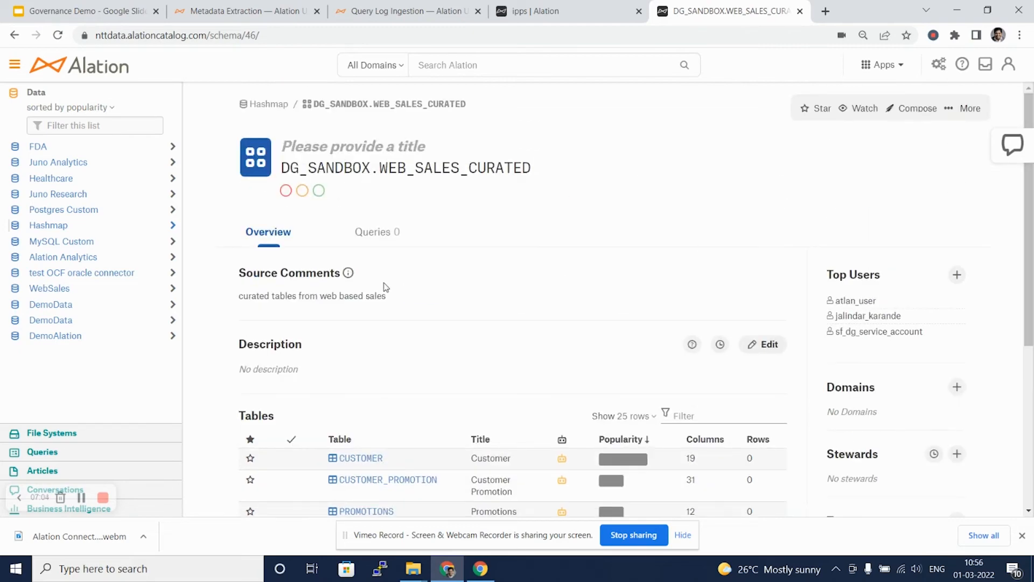
mouse_move(382, 244)
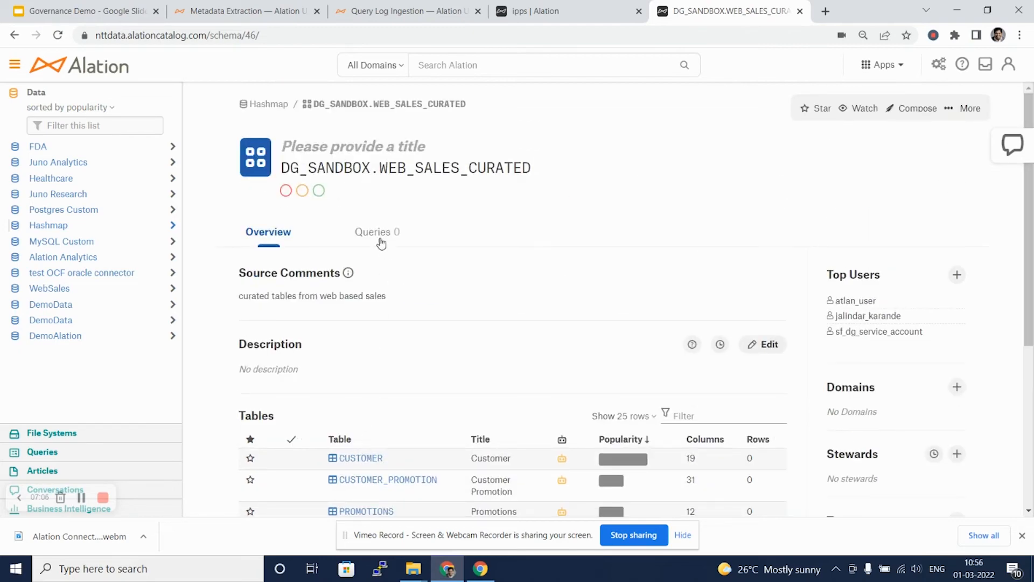
left_click(377, 232)
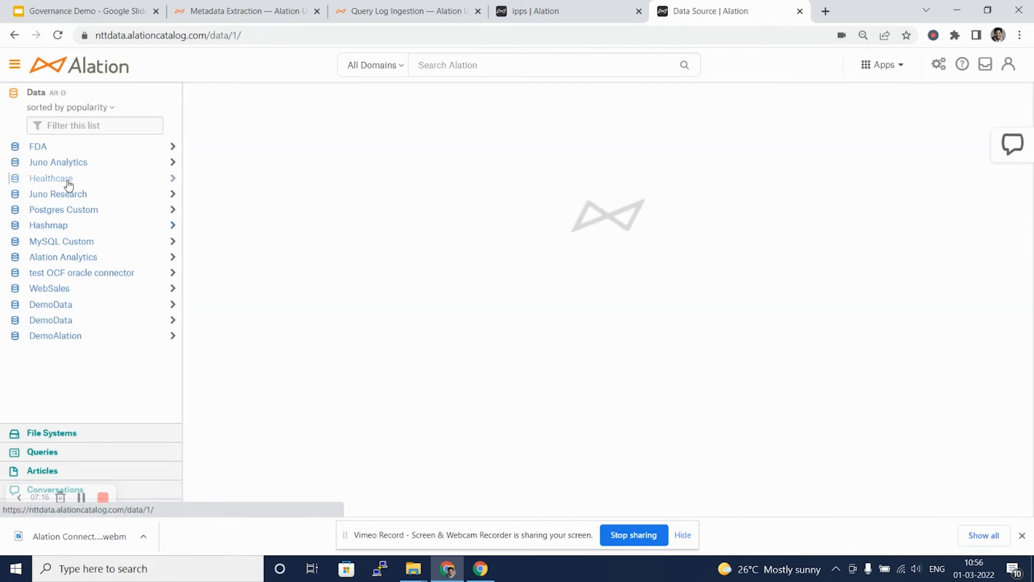
Step: Open the Healthcare ipps schema's Queries tab and scroll its four published queries
left_click(51, 178)
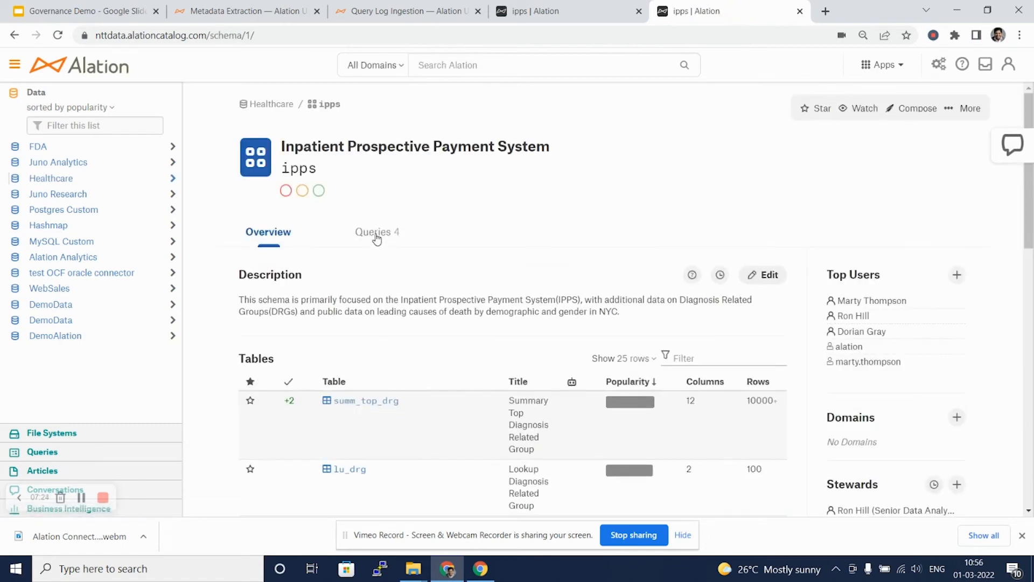
left_click(374, 231)
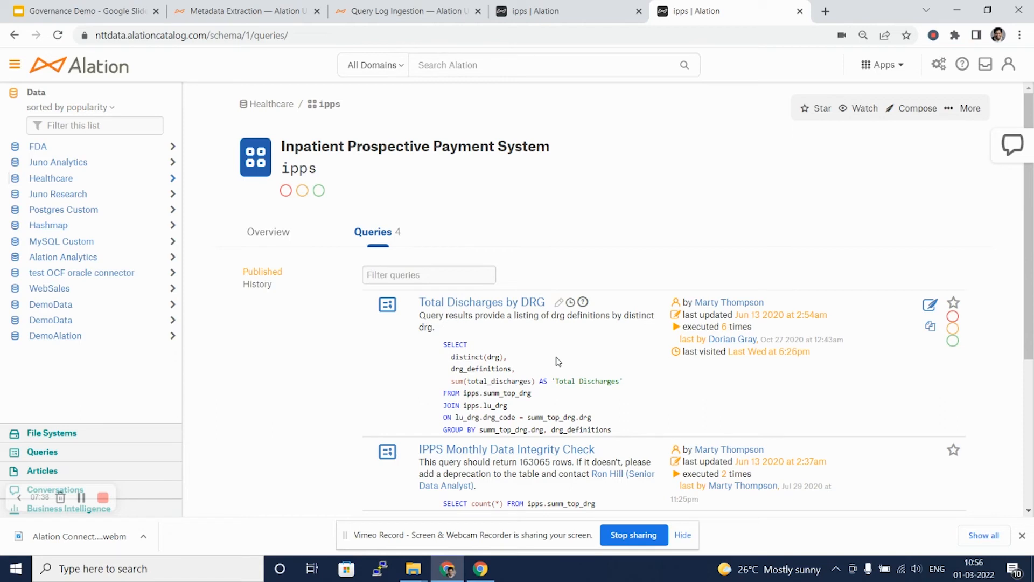
mouse_move(569, 361)
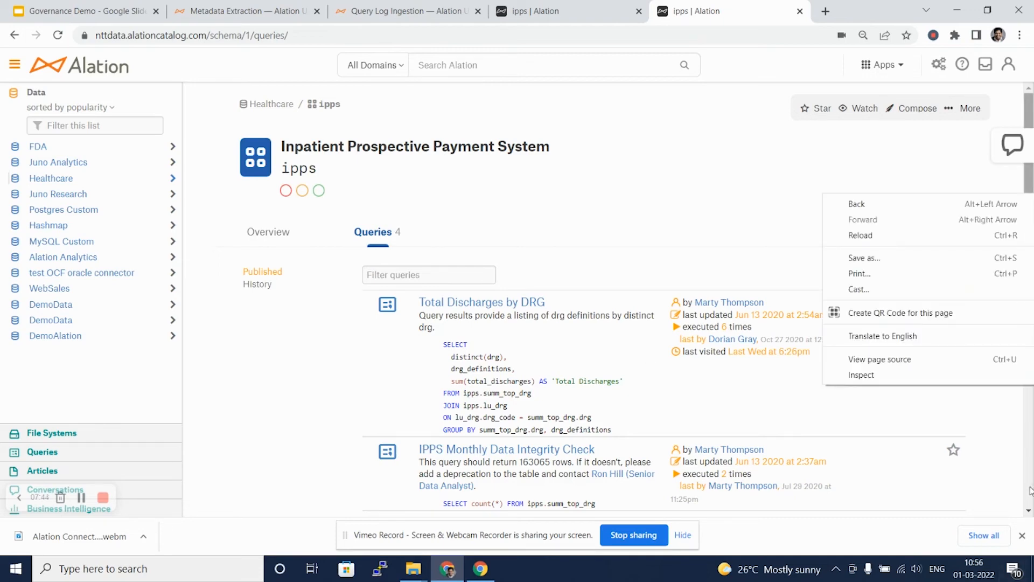
scroll("down", 3)
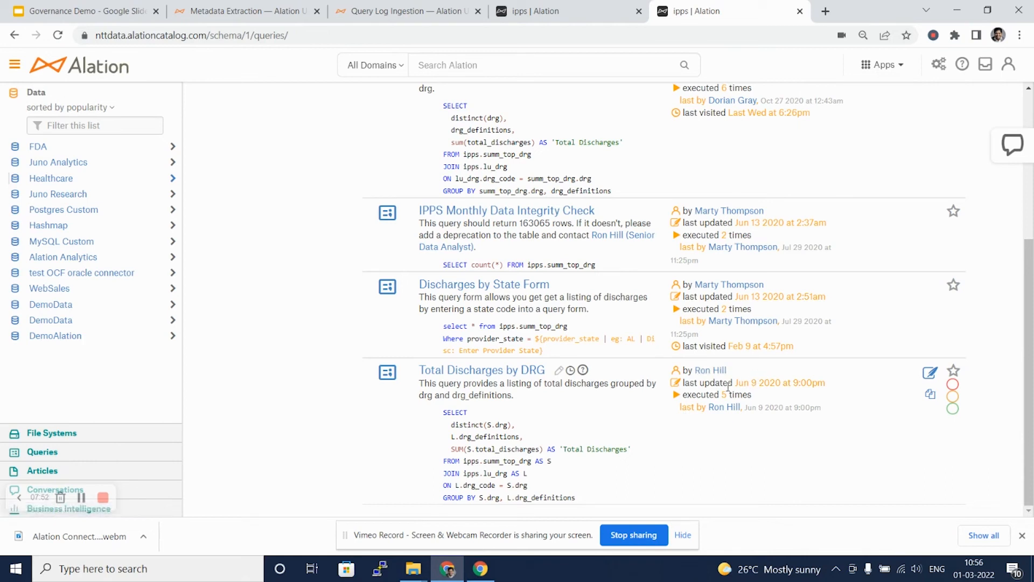
mouse_move(693, 403)
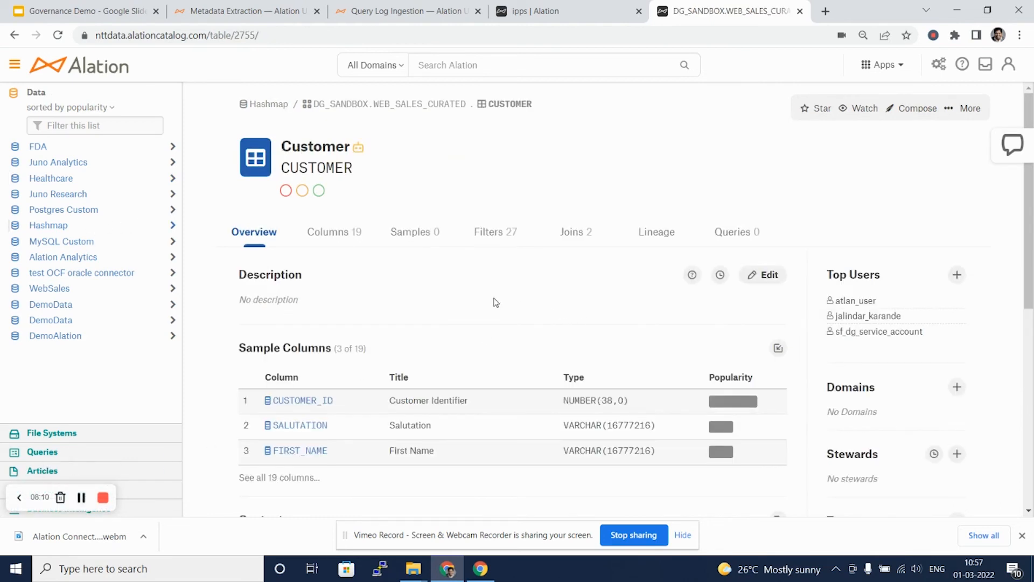
mouse_move(334, 267)
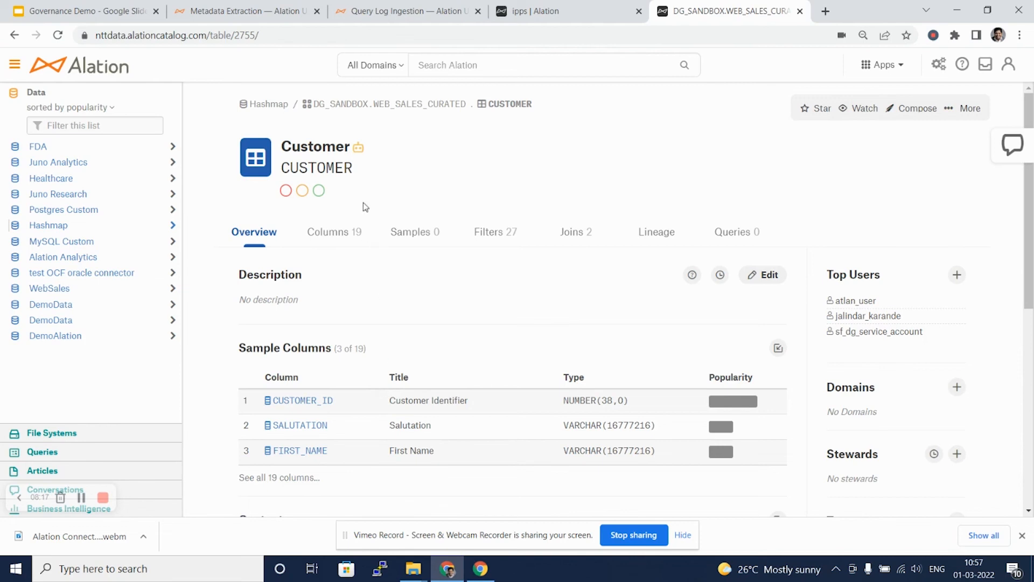
Step: Review the CUSTOMER table's 19 columns, sample data, filters and joins
left_click(328, 232)
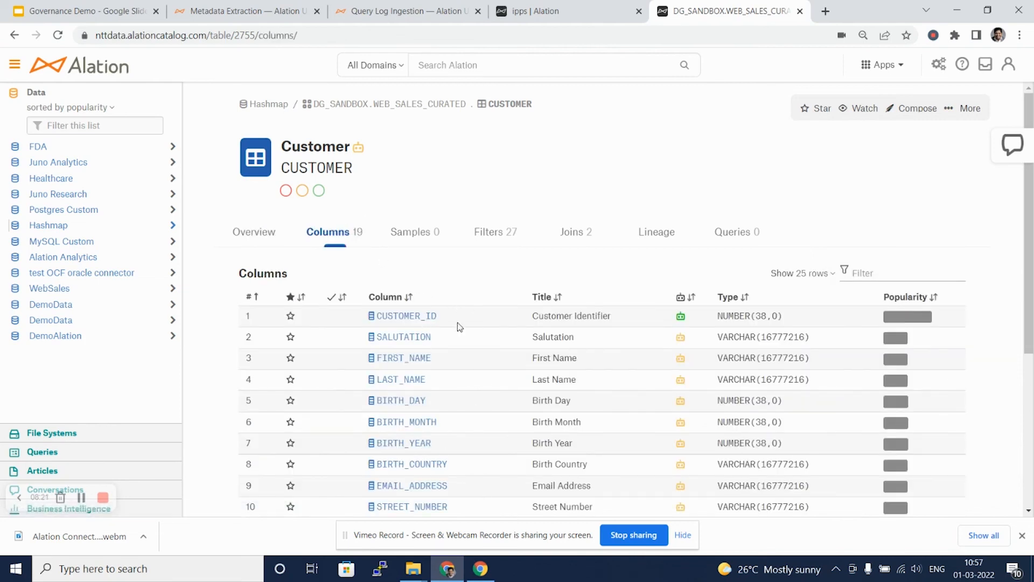
left_click(416, 231)
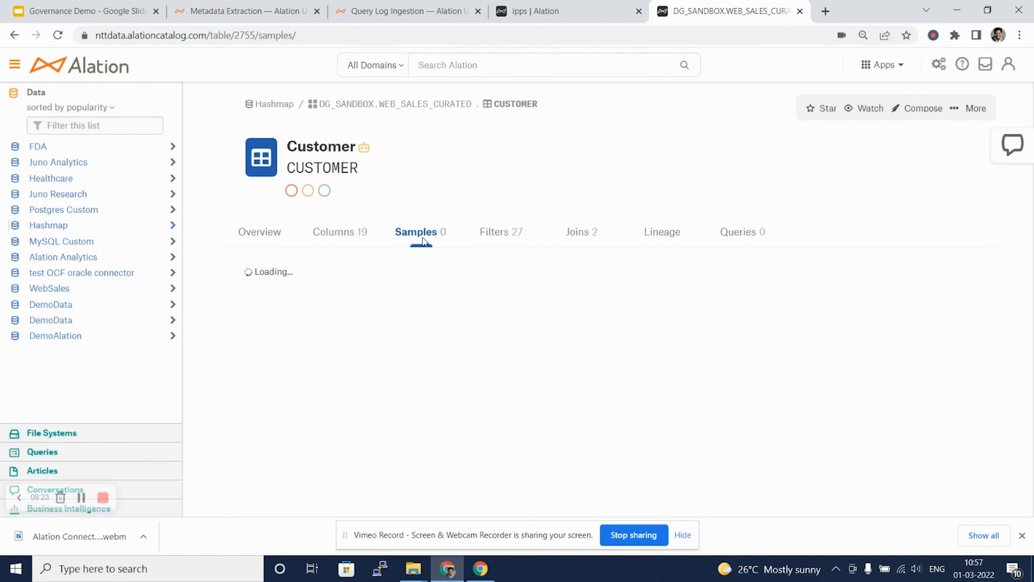
left_click(501, 232)
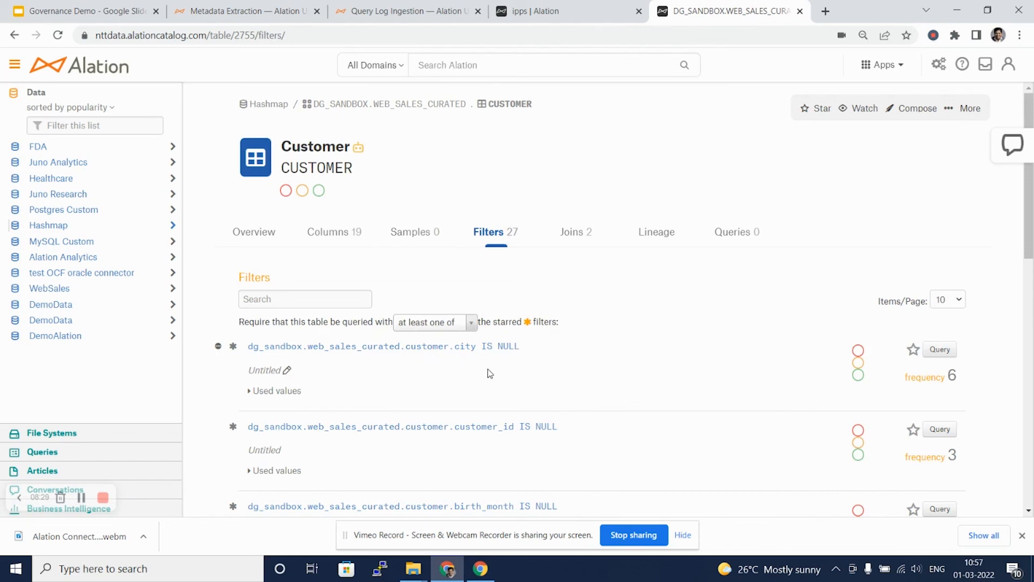
mouse_move(583, 245)
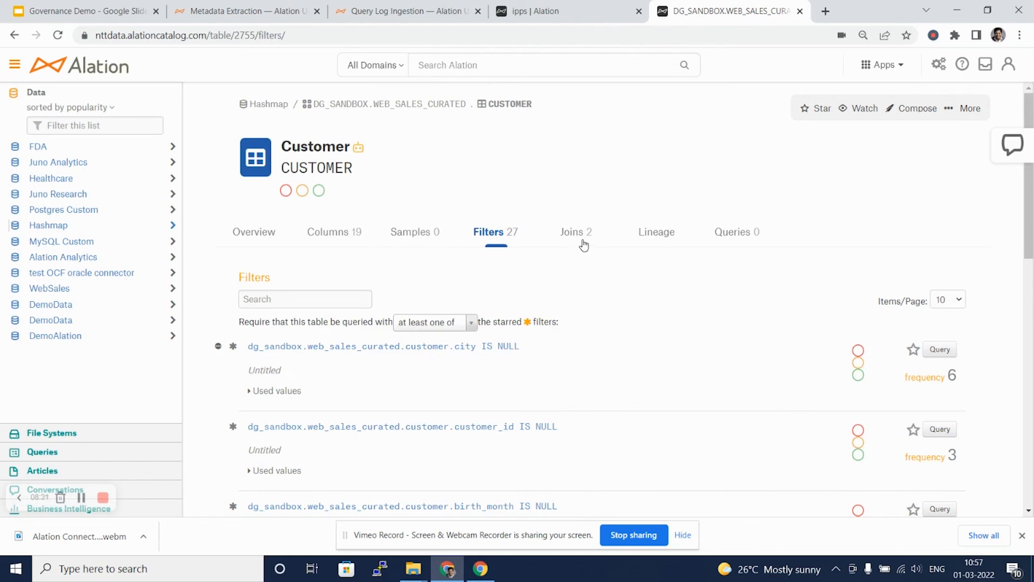
left_click(575, 232)
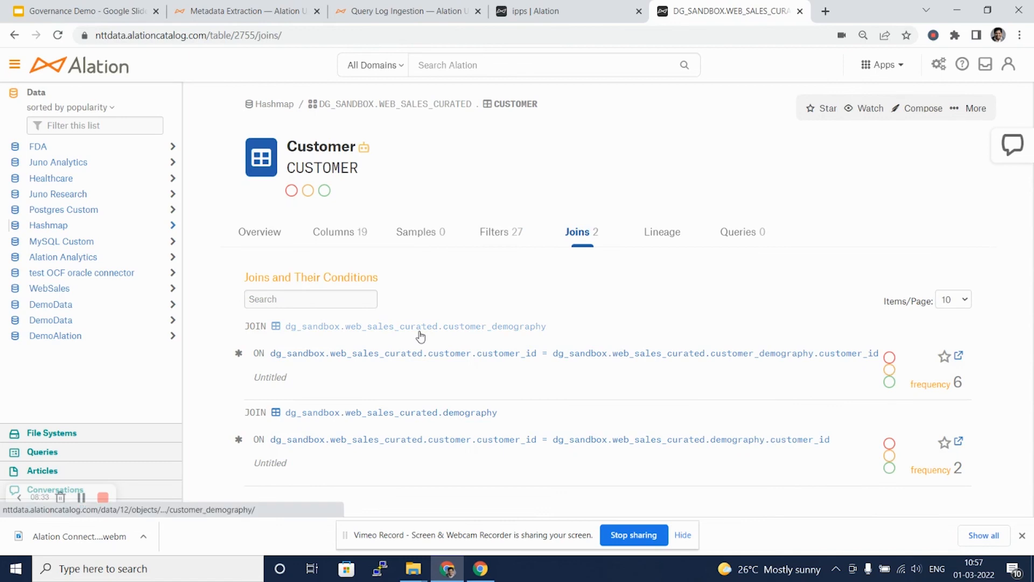
Step: Inspect CUSTOMER's lineage chart and empty queries list, then return to the Google Slides tab
left_click(661, 231)
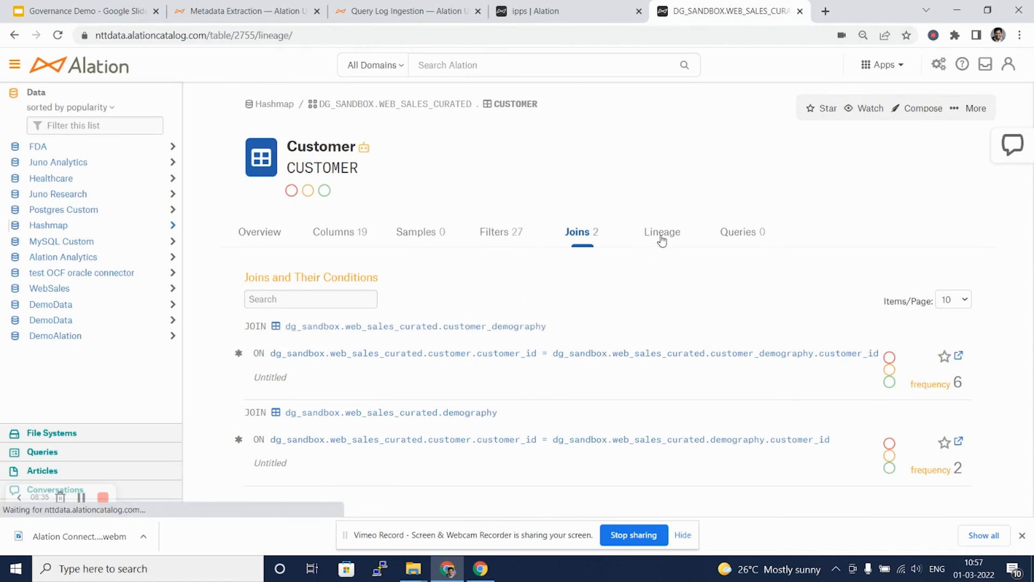
left_click(663, 232)
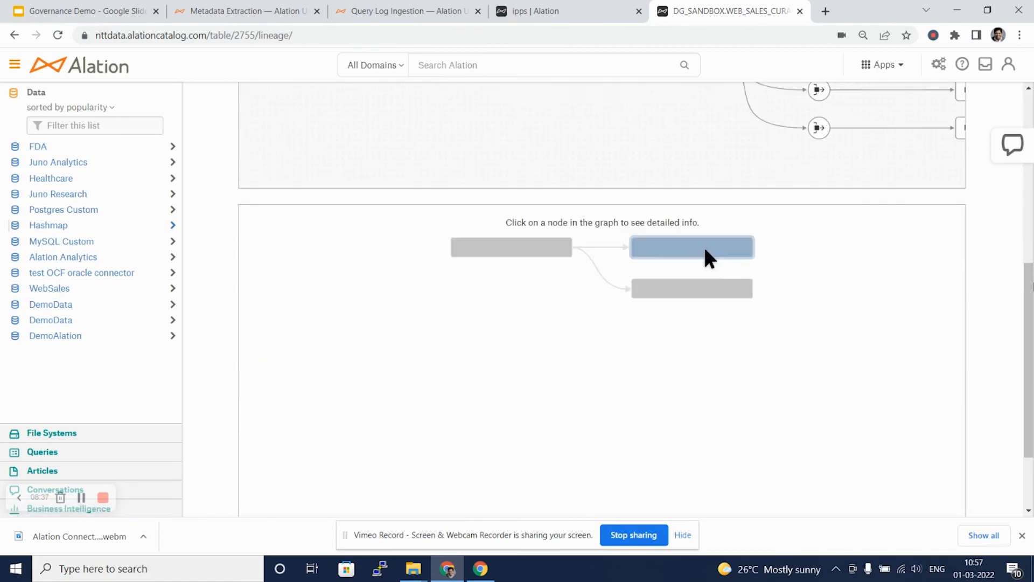
left_click(692, 247)
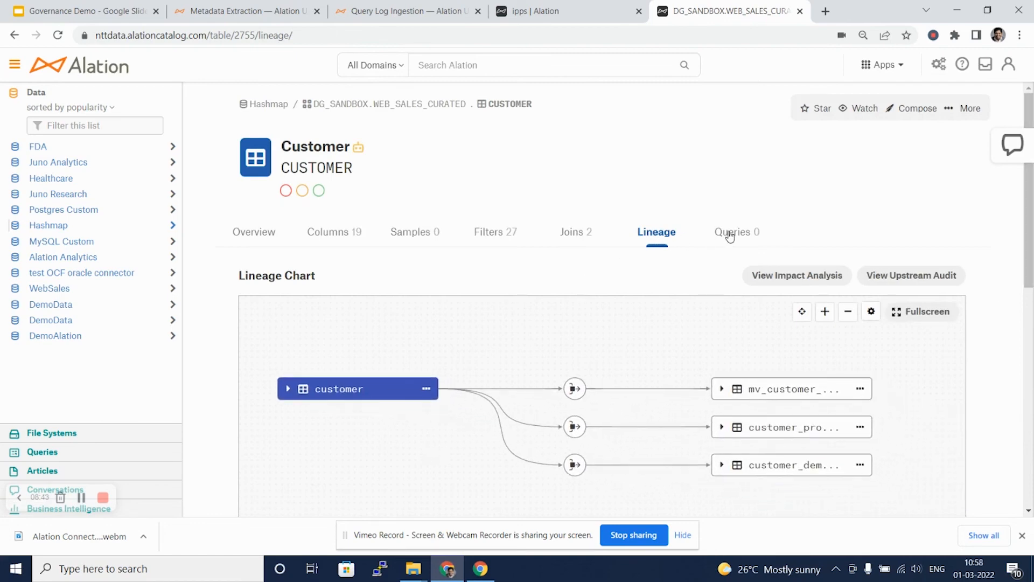
left_click(737, 231)
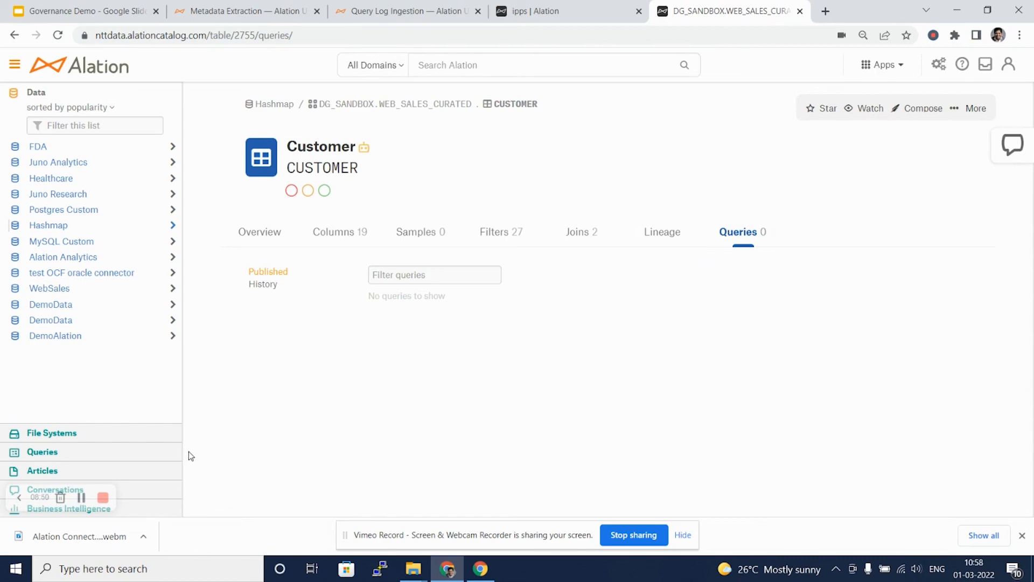
left_click(79, 11)
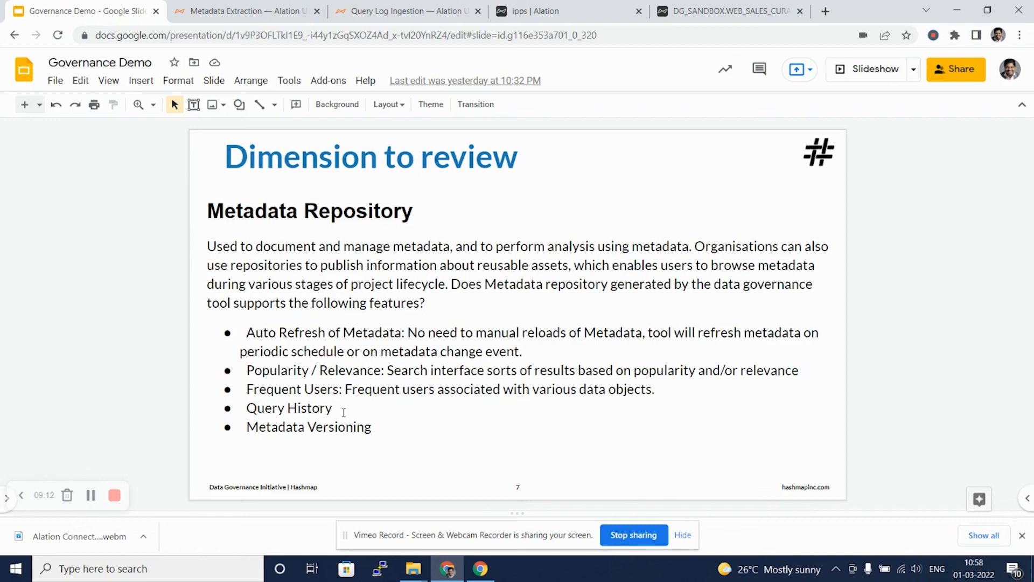
mouse_move(376, 427)
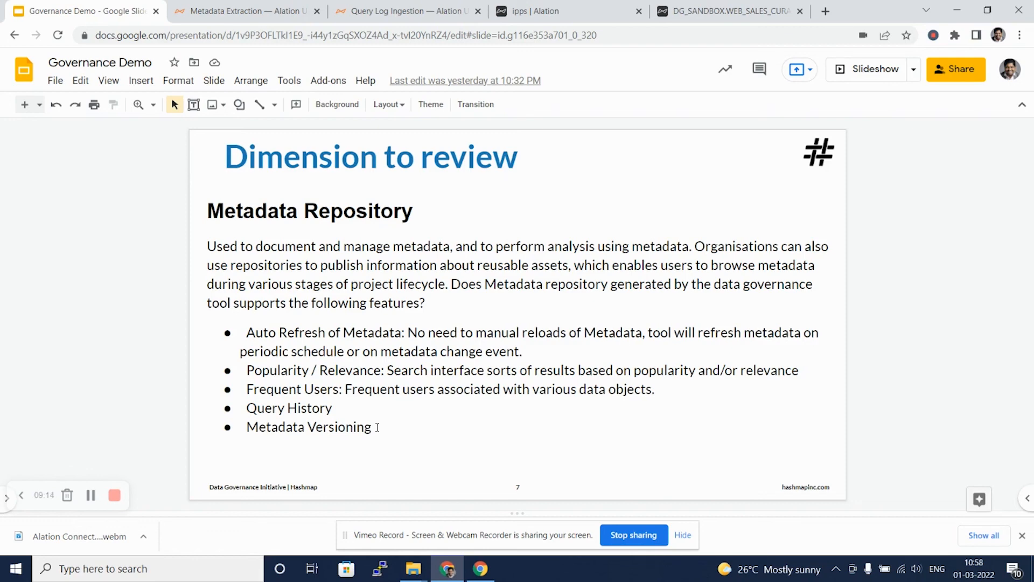